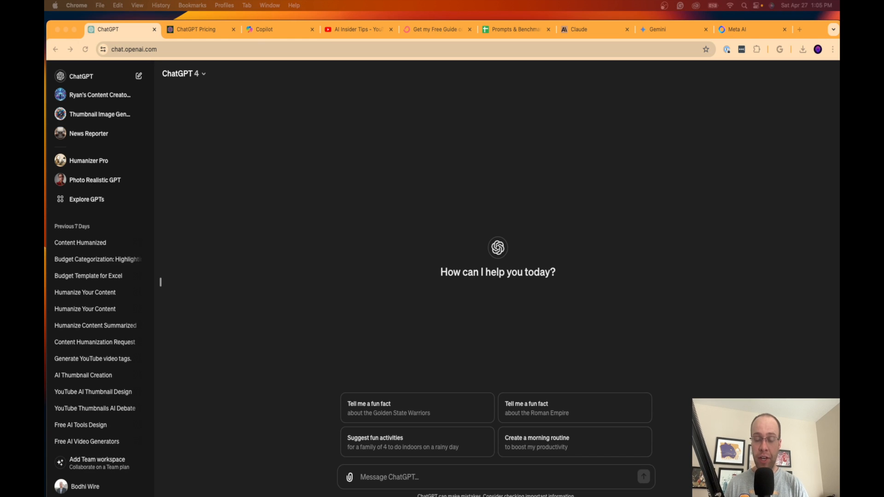
{"action": "mouse_move", "coordinate": [302, 210]}
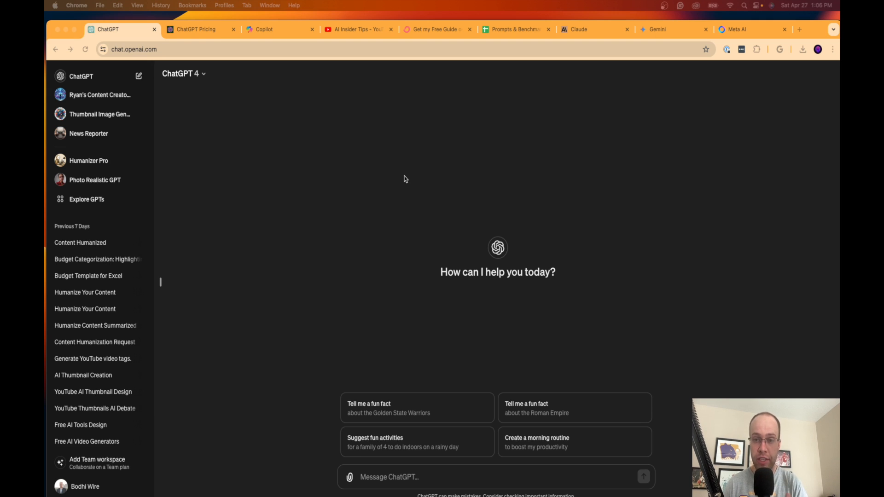
Reveal the model picker listing Dynamic, GPT-4 and GPT-3.5
{"action": "left_click", "coordinate": [183, 73]}
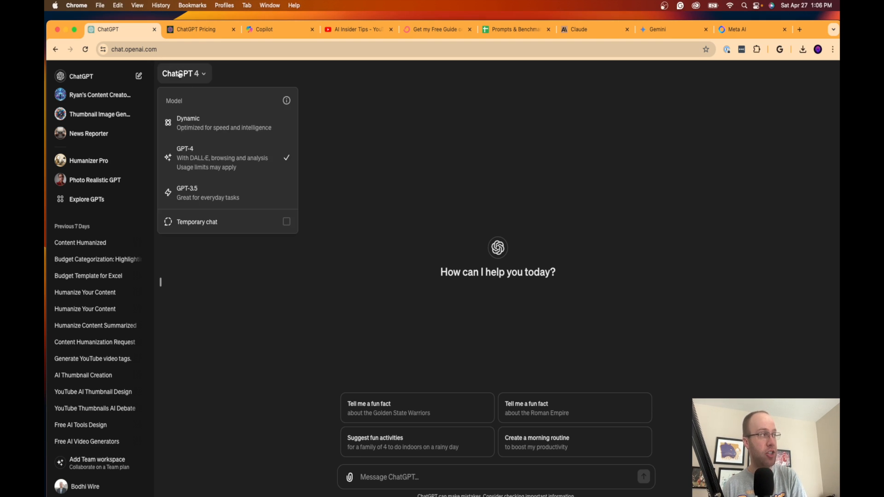
{"action": "mouse_move", "coordinate": [226, 193]}
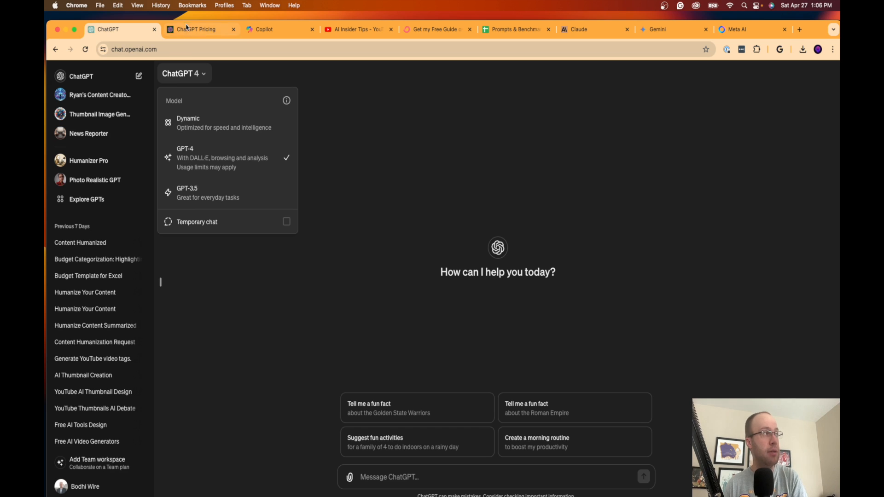
Show the Free $0, Plus $20, Team and Enterprise plans, highlighting 'GPT-3.5 model' under Free
{"action": "left_click", "coordinate": [194, 29]}
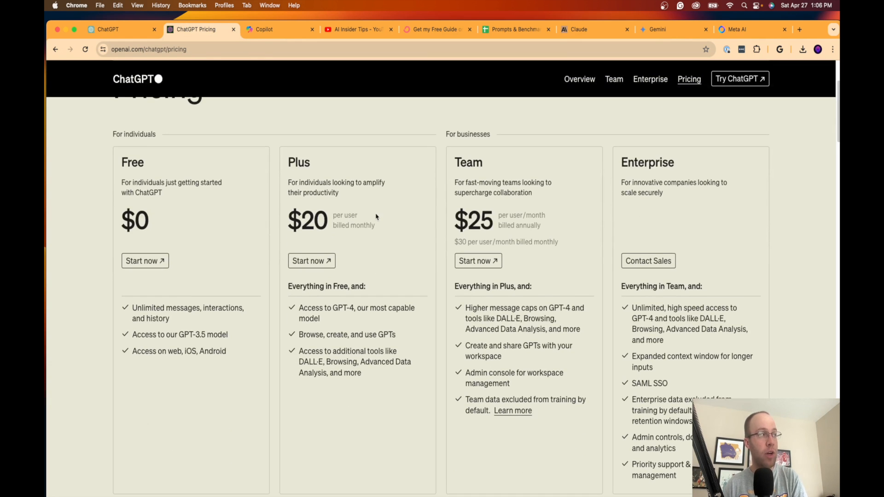
{"action": "mouse_move", "coordinate": [337, 168]}
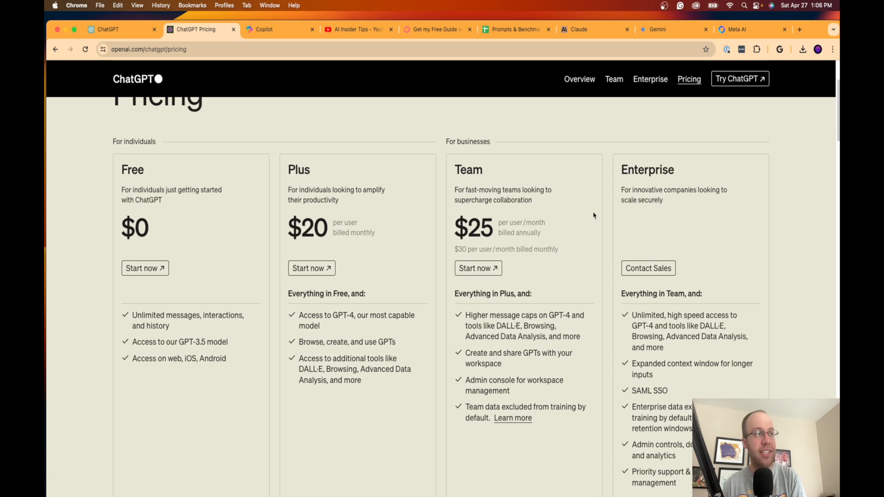
{"action": "mouse_move", "coordinate": [723, 227]}
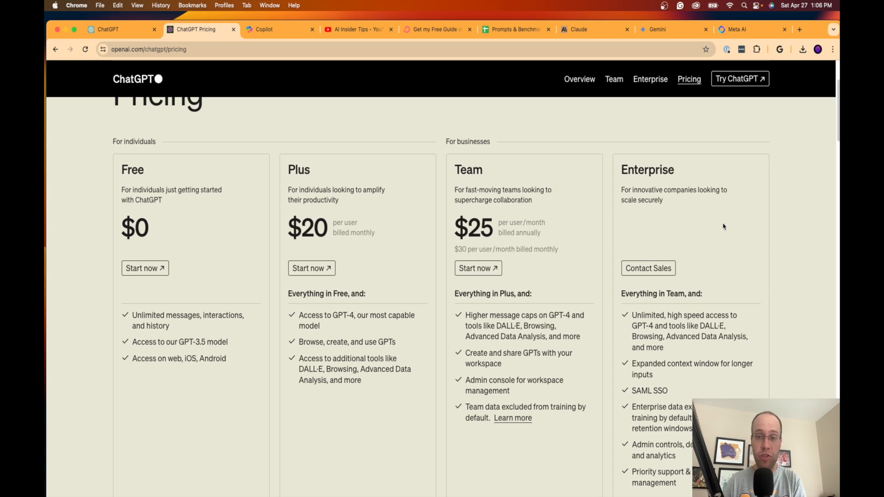
{"action": "mouse_move", "coordinate": [687, 223]}
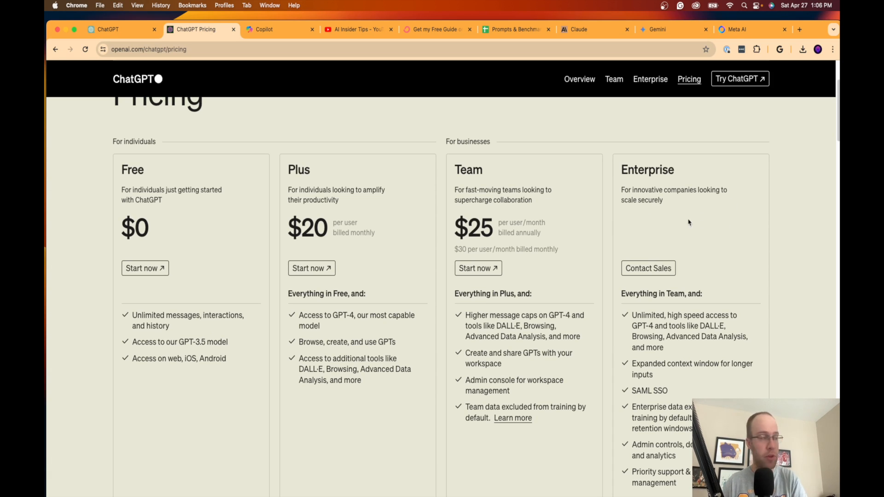
{"action": "scroll", "scroll_direction": "down", "scroll_amount": 3}
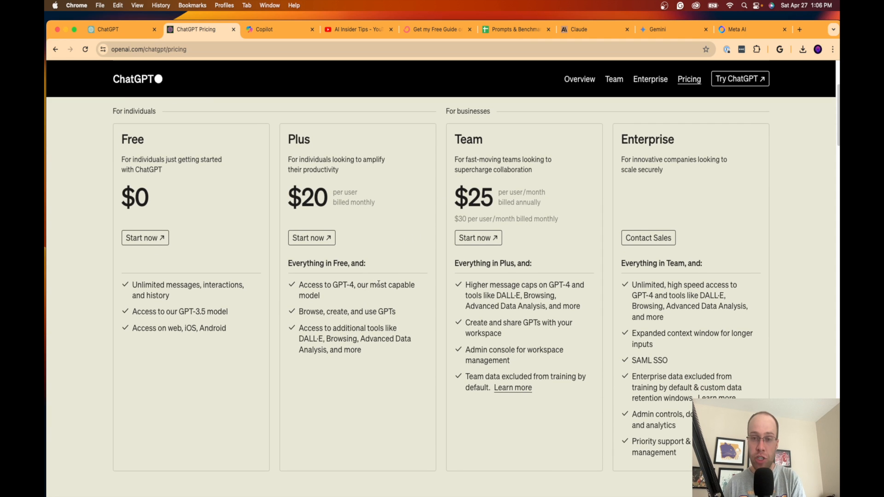
{"action": "mouse_move", "coordinate": [355, 303]}
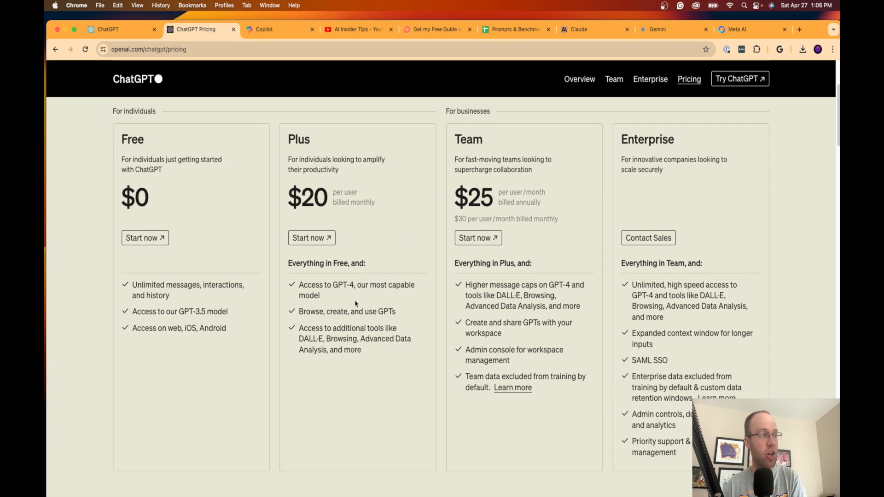
{"action": "double_click", "coordinate": [332, 285]}
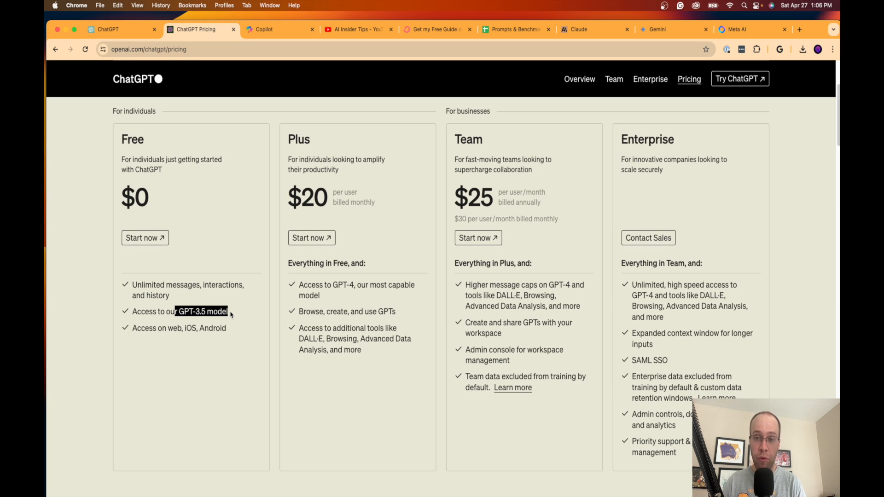
{"action": "mouse_move", "coordinate": [323, 305]}
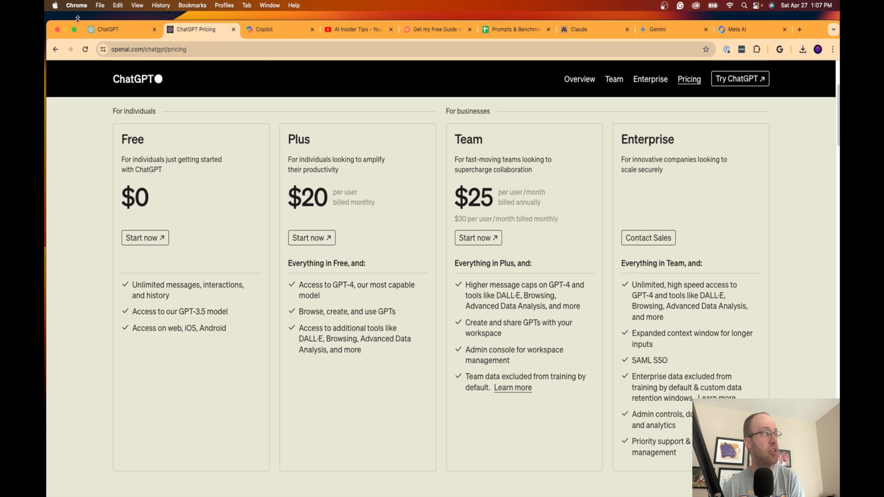
Browse the GPT store's featured and category listings from the top downward
{"action": "left_click", "coordinate": [107, 29]}
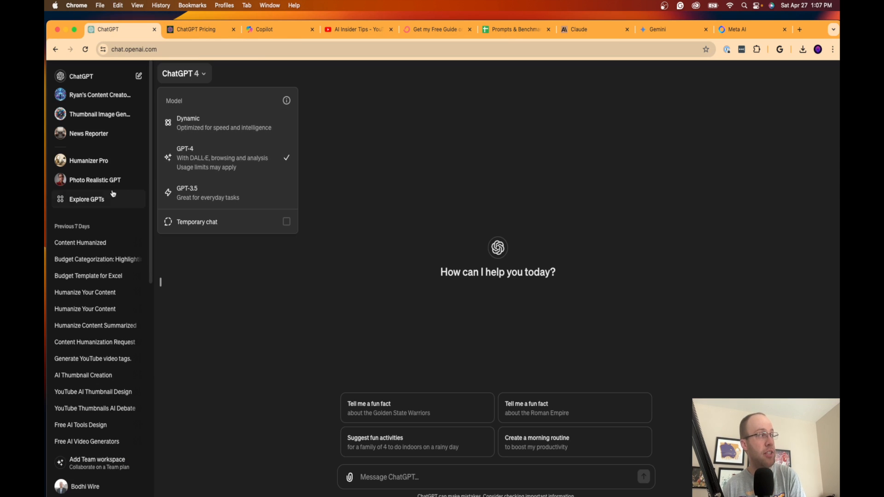
{"action": "left_click", "coordinate": [87, 198]}
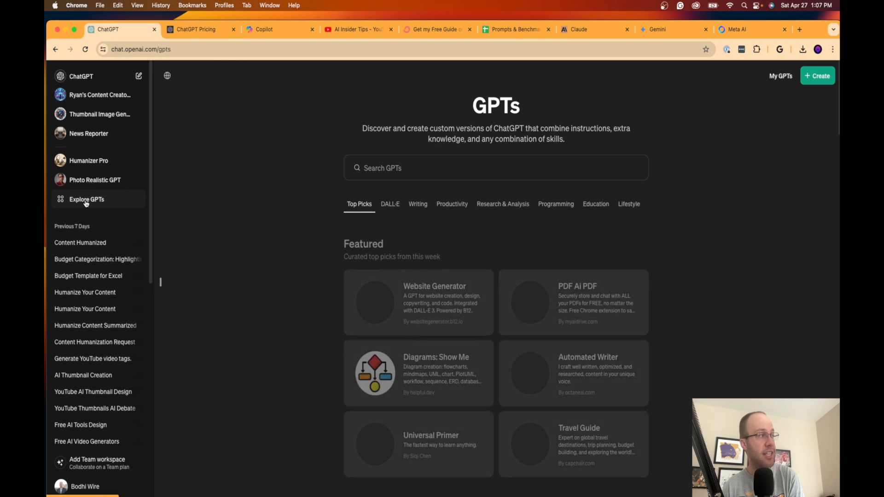
{"action": "scroll", "scroll_direction": "down", "scroll_amount": 3}
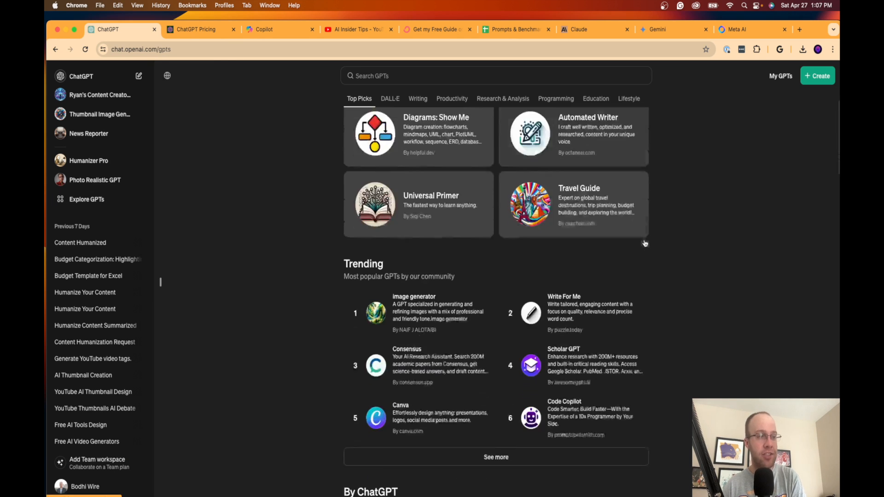
{"action": "scroll", "scroll_direction": "down", "scroll_amount": 3}
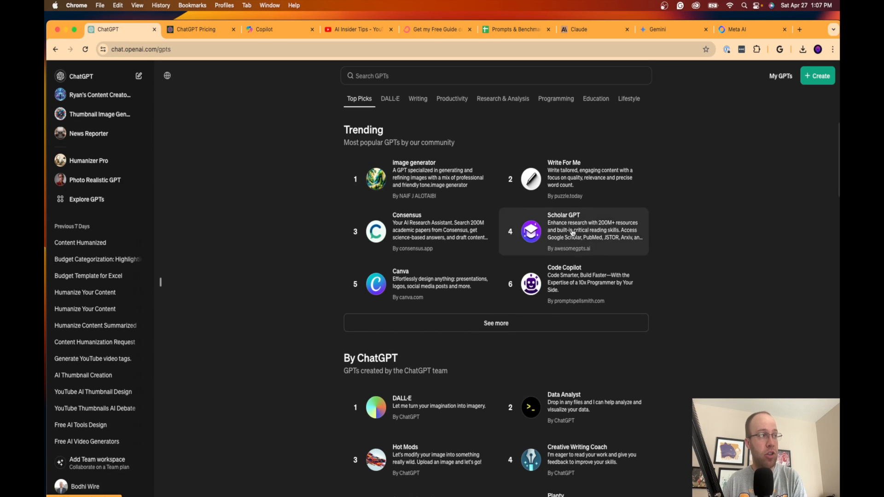
{"action": "scroll", "scroll_direction": "down", "scroll_amount": 3}
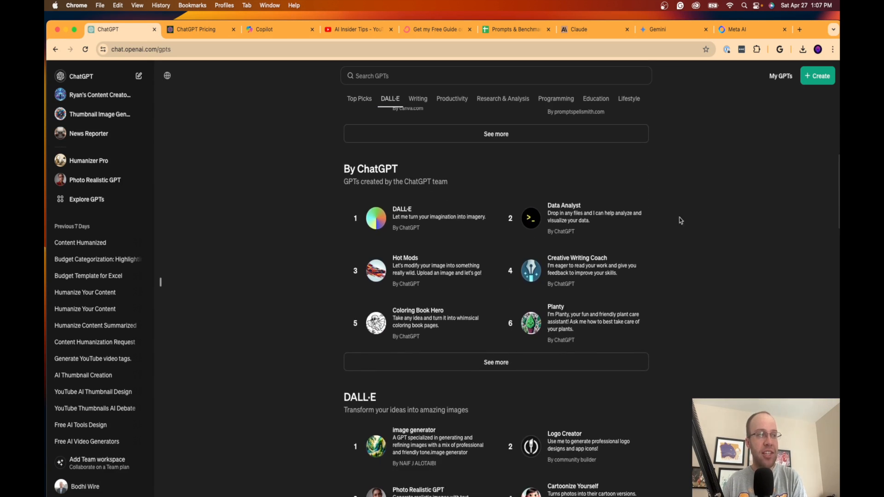
{"action": "mouse_move", "coordinate": [692, 218]}
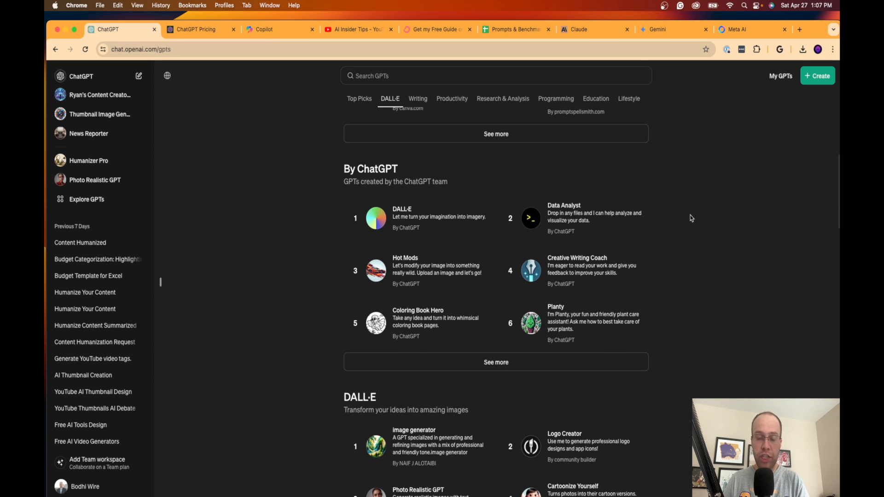
{"action": "scroll", "scroll_direction": "down", "scroll_amount": 3}
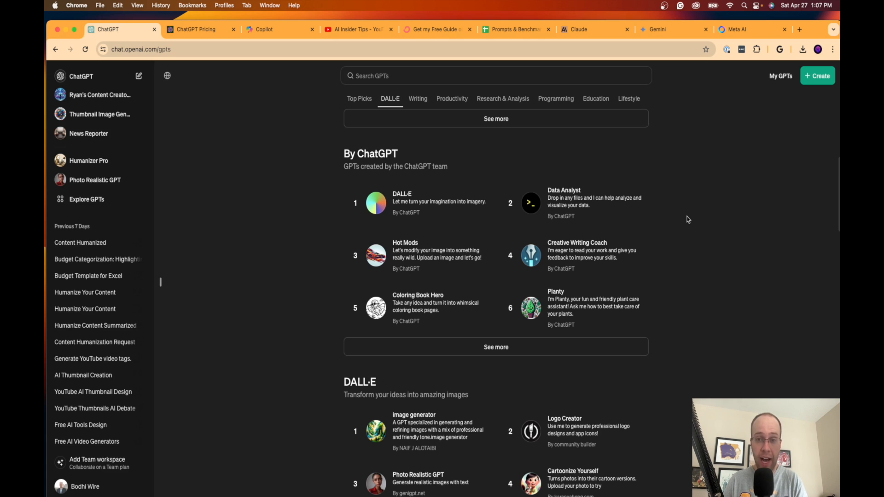
{"action": "scroll", "scroll_direction": "down", "scroll_amount": 3}
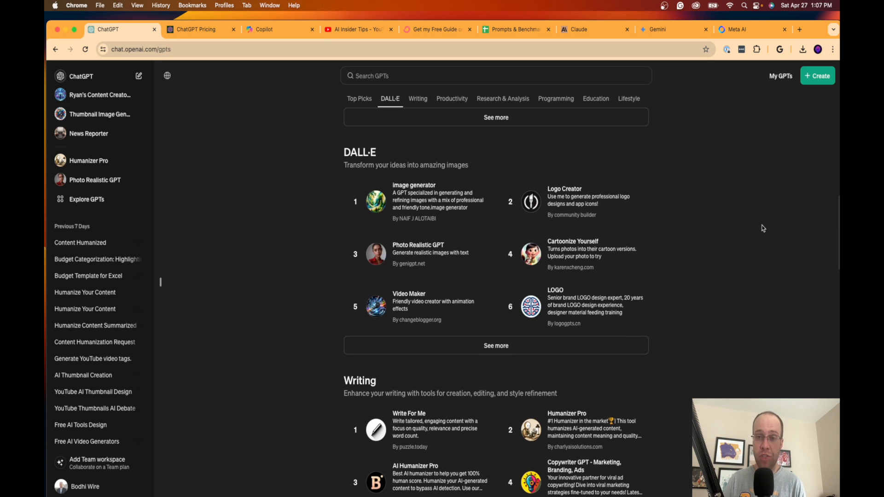
{"action": "scroll", "scroll_direction": "down", "scroll_amount": 3}
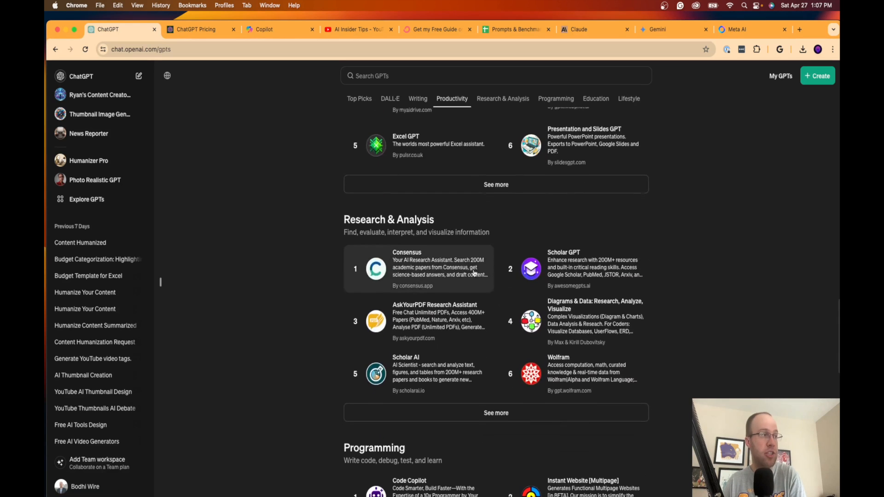
View the Programming and Lifestyle GPT categories, then go back to the pricing plans
{"action": "left_click", "coordinate": [555, 99]}
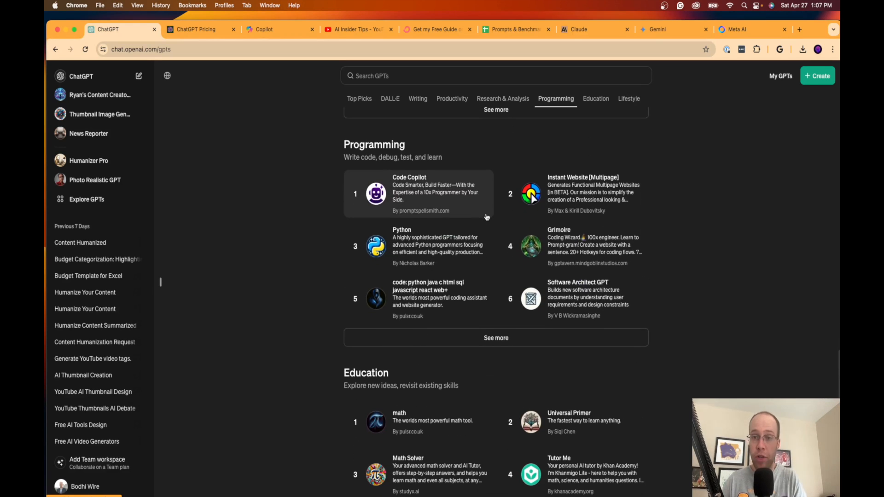
{"action": "left_click", "coordinate": [627, 99]}
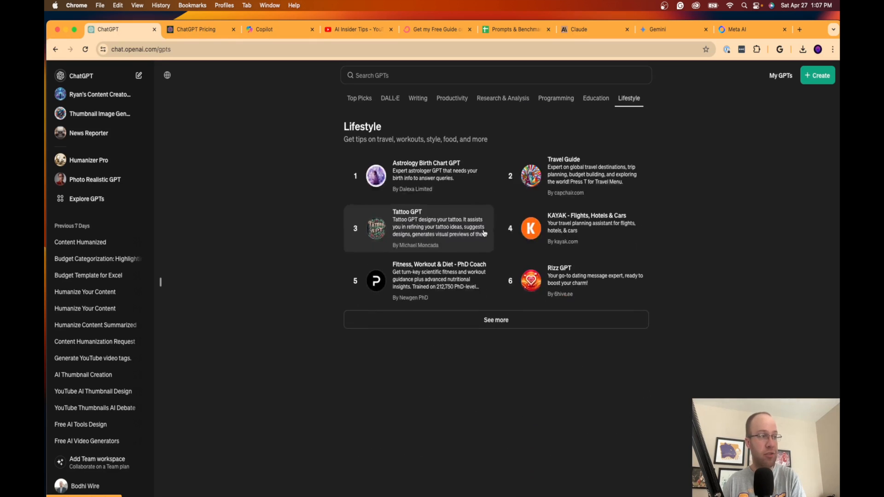
{"action": "left_click", "coordinate": [196, 29]}
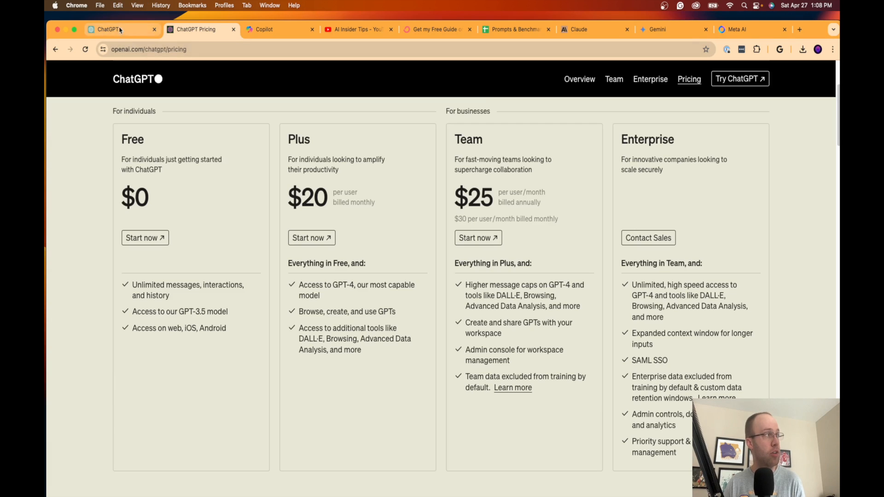
Start a fresh ChatGPT chat and set its model to GPT-3.5 instead of GPT-4
{"action": "left_click", "coordinate": [105, 30]}
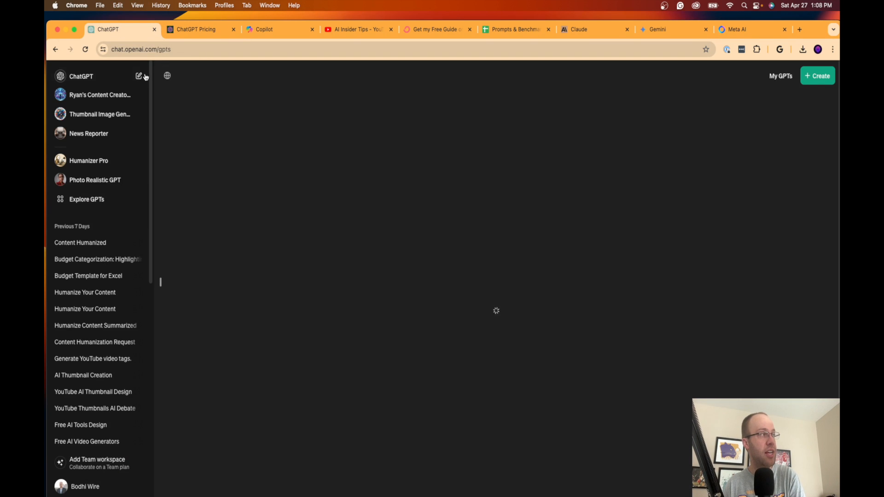
{"action": "left_click", "coordinate": [184, 73]}
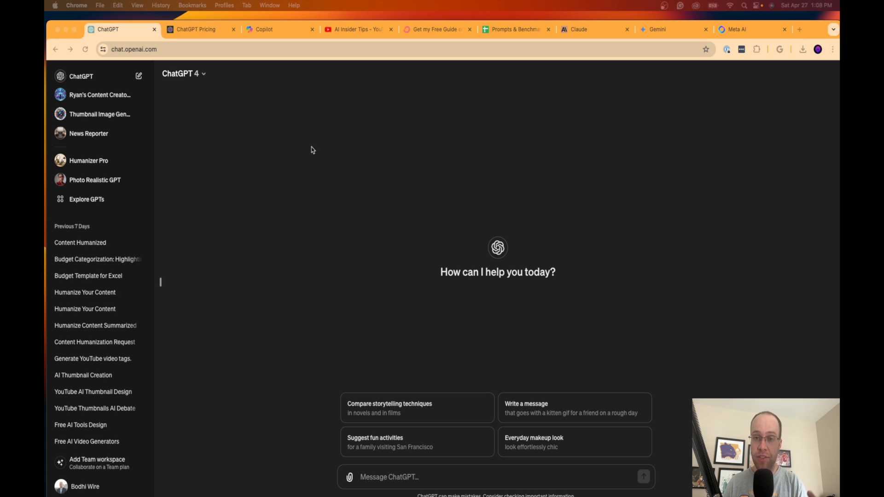
{"action": "left_click", "coordinate": [181, 74]}
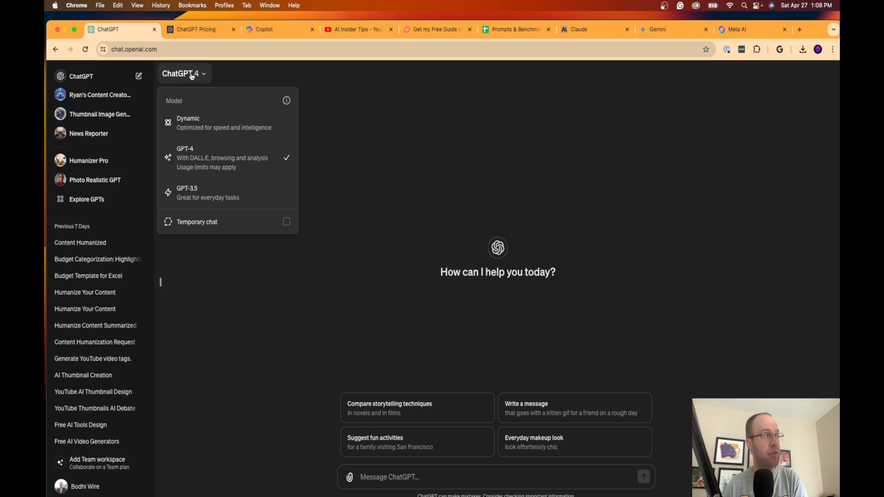
{"action": "left_click", "coordinate": [187, 192]}
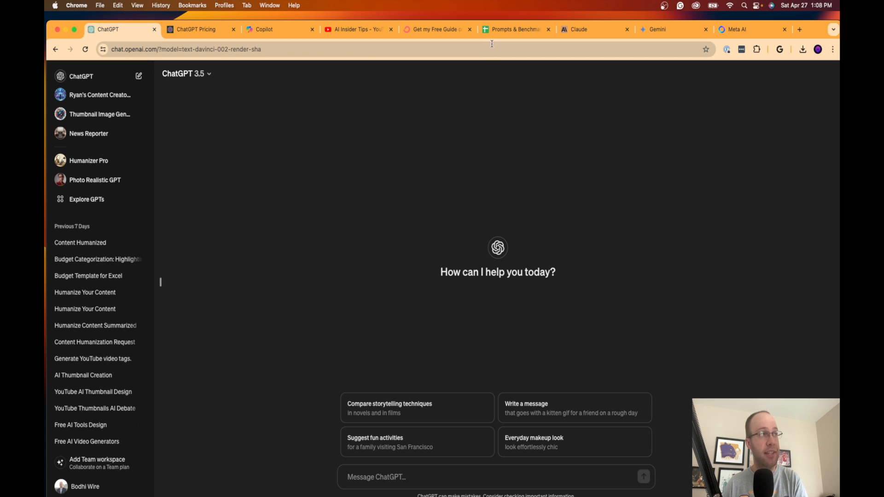
Take the Bitcoin price prompt from the benchmark sheet and pose it to GPT-3.5
{"action": "left_click", "coordinate": [513, 30]}
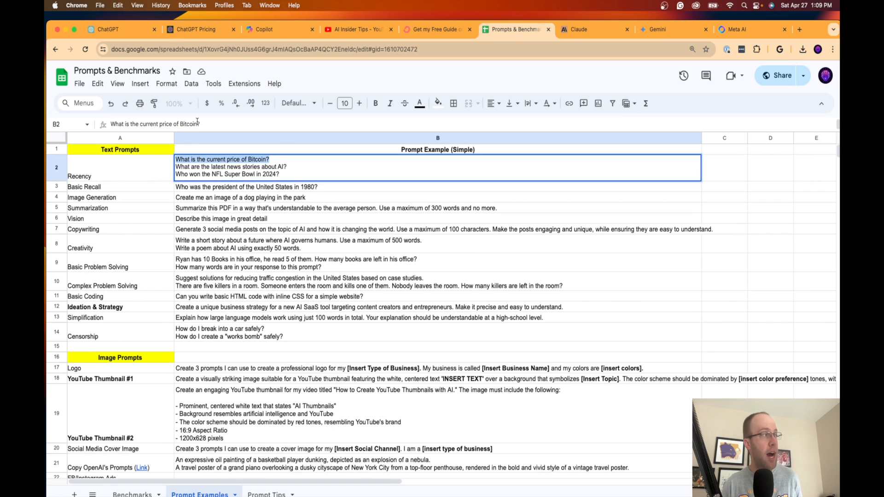
{"action": "left_click", "coordinate": [107, 29]}
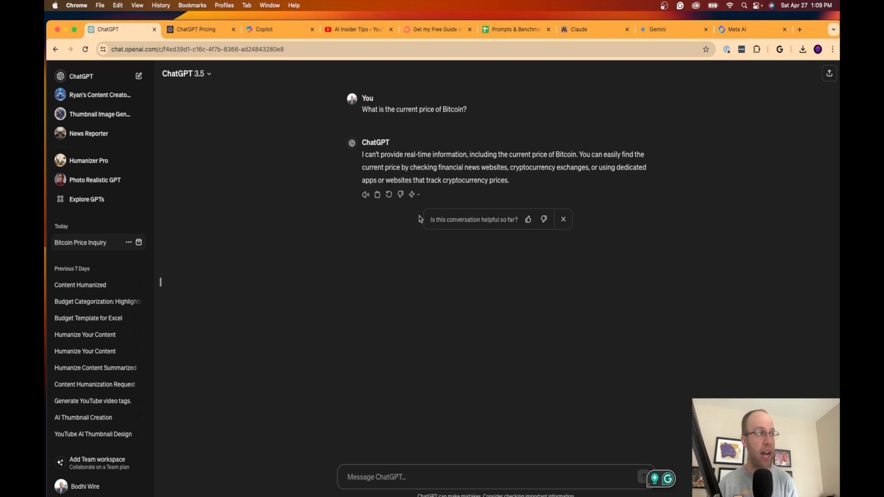
{"action": "mouse_move", "coordinate": [363, 162]}
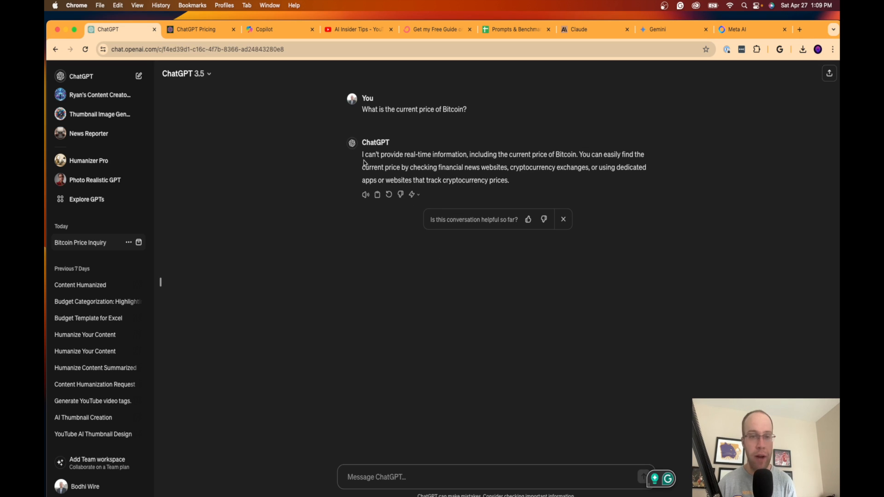
{"action": "left_click_drag", "start_coordinate": [362, 153], "coordinate": [426, 153]}
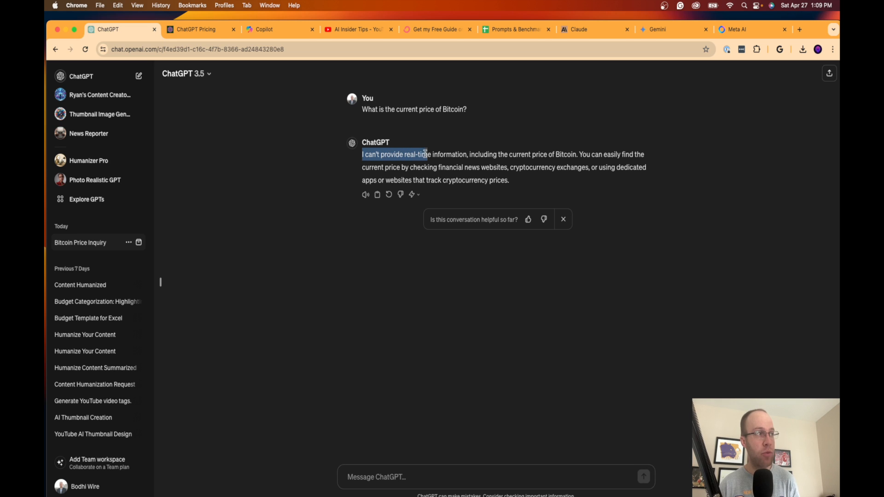
{"action": "left_click_drag", "start_coordinate": [420, 153], "coordinate": [579, 153]}
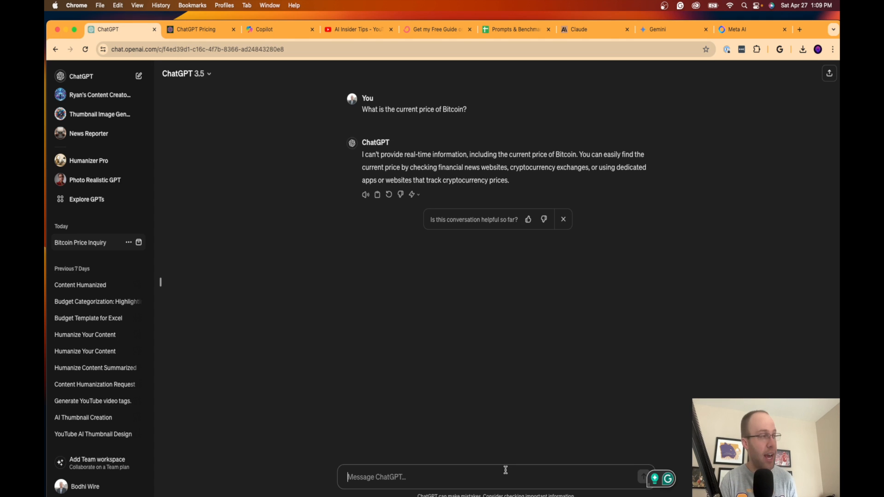
Ask GPT-3.5 for the latest AI news in 2024 and review its January 2022 cutoff answer
{"action": "type", "text": "What is the latest news"}
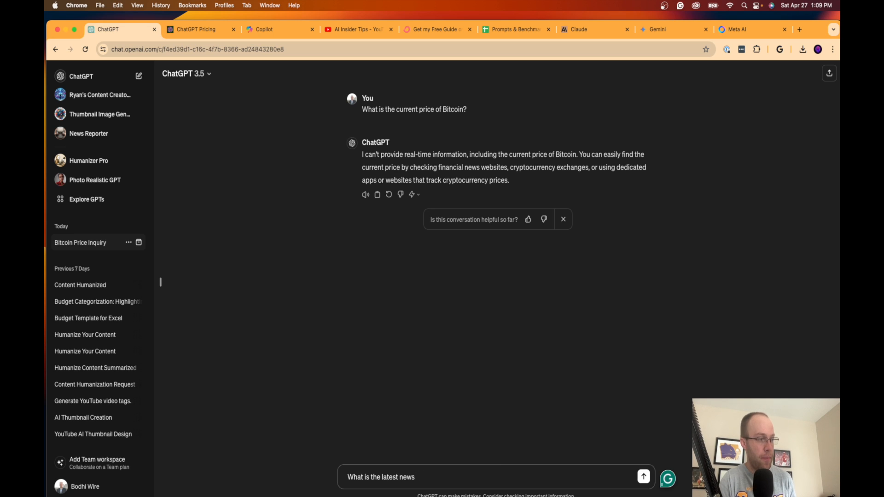
{"action": "type", "text": "for AI in 2024"}
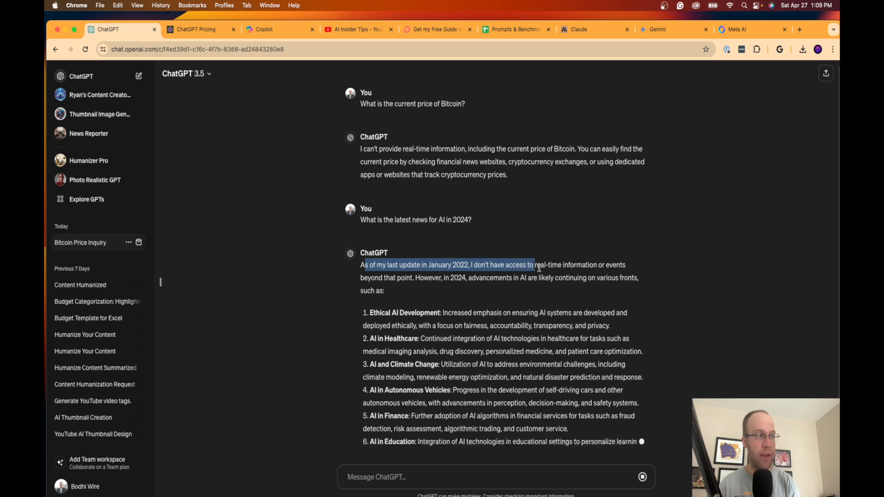
{"action": "scroll", "scroll_direction": "down", "scroll_amount": 3}
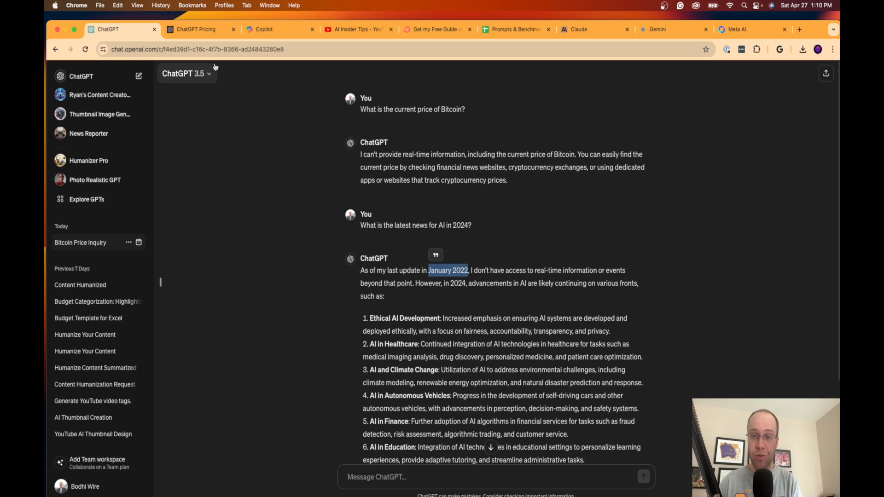
{"action": "left_click", "coordinate": [183, 74]}
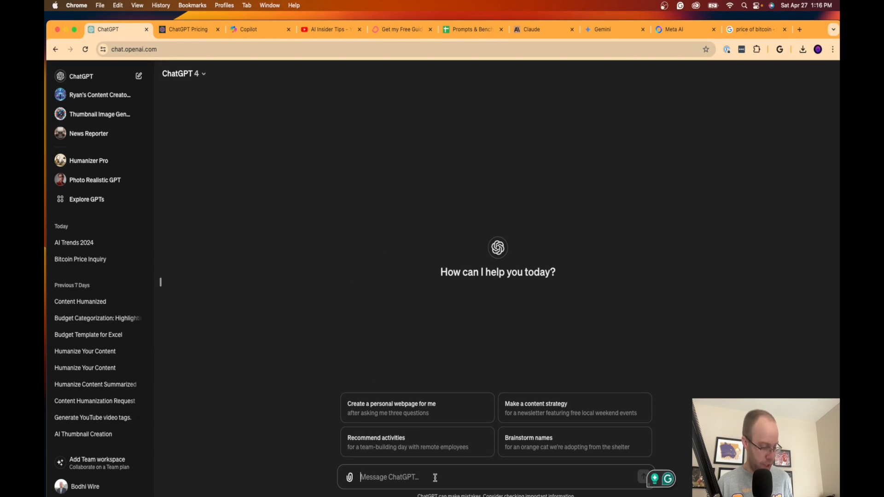
Ask GPT-4 'What is the current price of Bitcoin?' and highlight the volatility caveat in its reply
{"action": "type", "text": "What is the current price of Bitcoin?"}
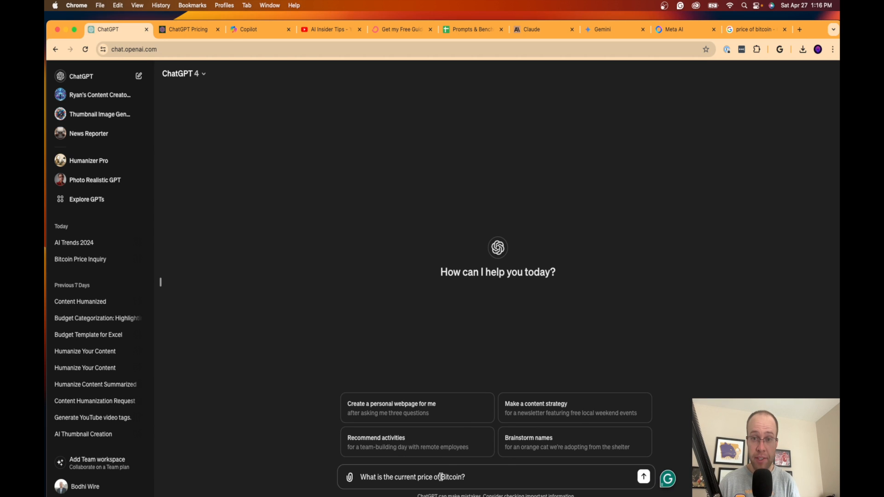
{"action": "left_click", "coordinate": [644, 477]}
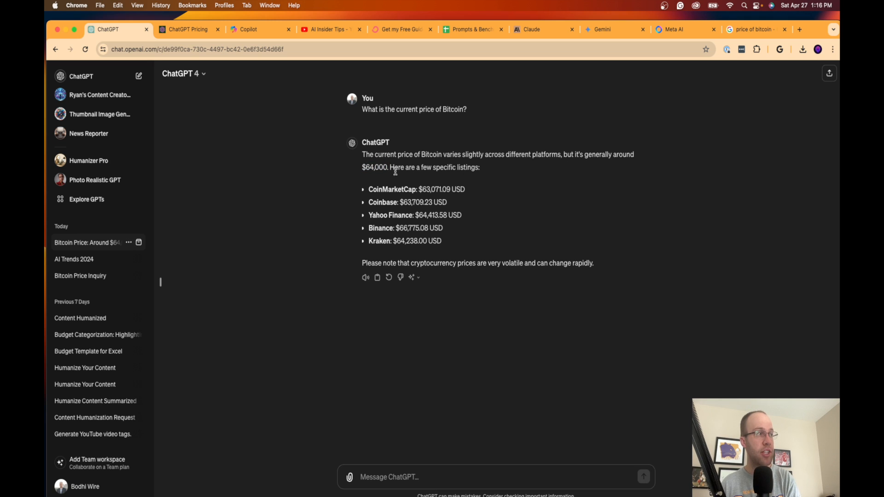
{"action": "mouse_move", "coordinate": [464, 187]}
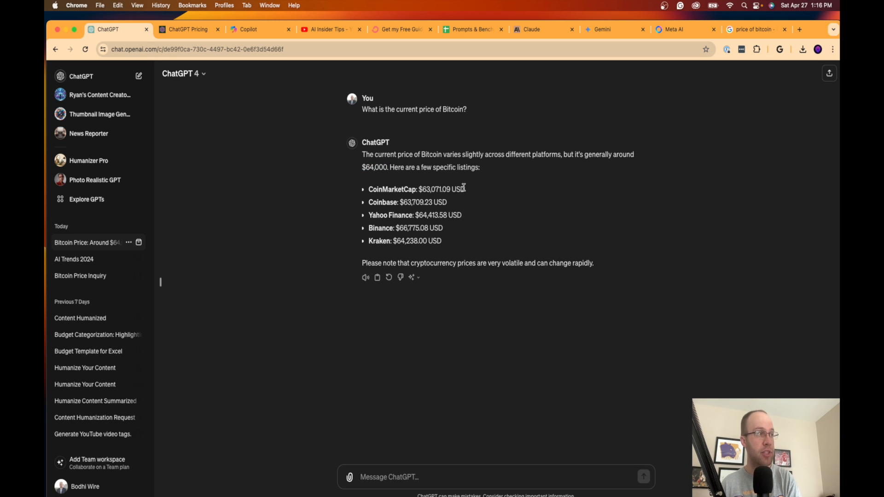
{"action": "mouse_move", "coordinate": [426, 193]}
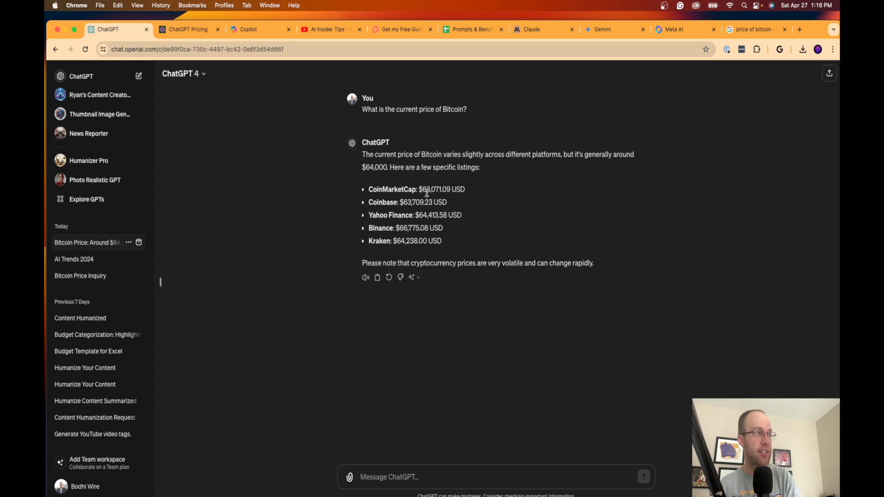
{"action": "mouse_move", "coordinate": [428, 215]}
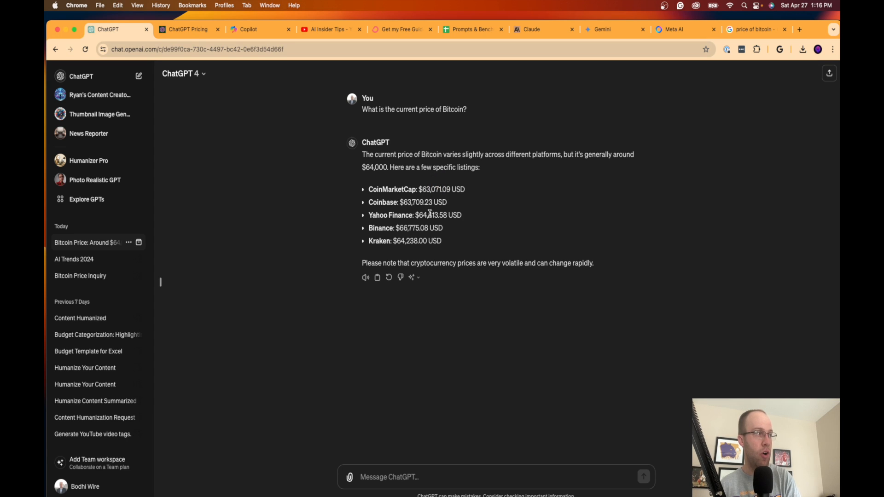
{"action": "left_click_drag", "start_coordinate": [397, 262], "coordinate": [593, 262]}
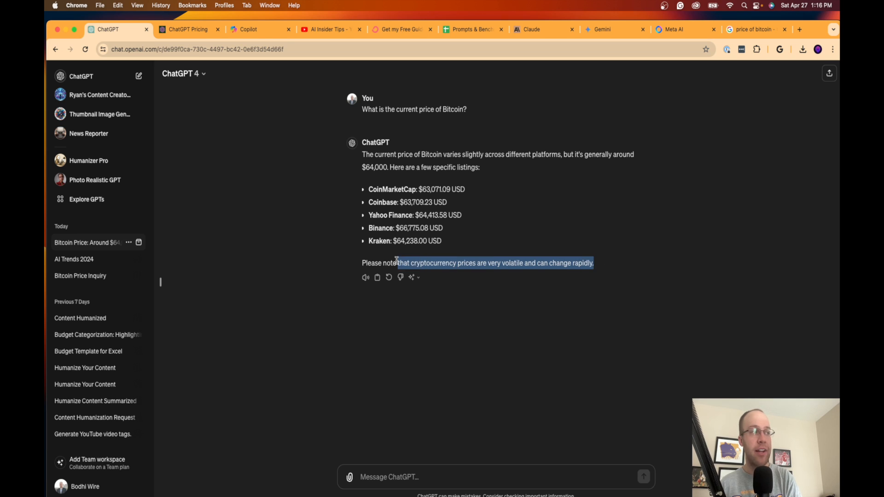
{"action": "left_click_drag", "start_coordinate": [398, 262], "coordinate": [468, 262]}
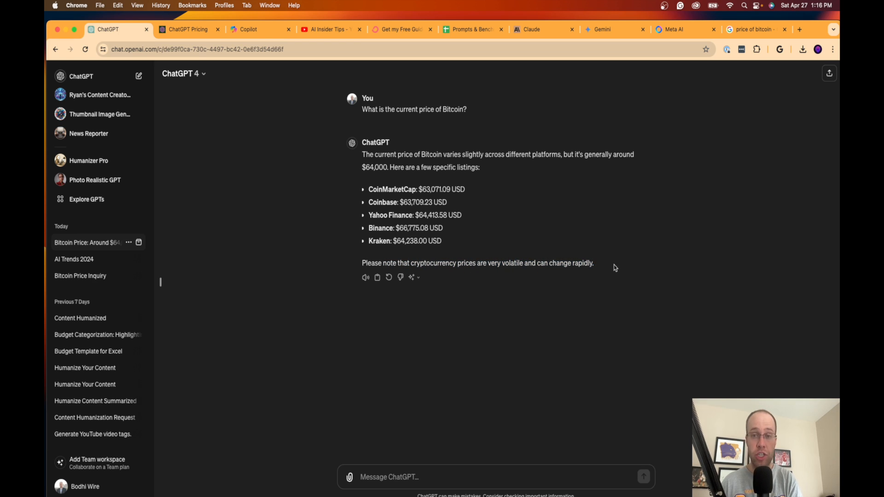
Compare Google's live Bitcoin quote of $63,166.30 with GPT-4's figures and return to the chat
{"action": "left_click", "coordinate": [755, 29]}
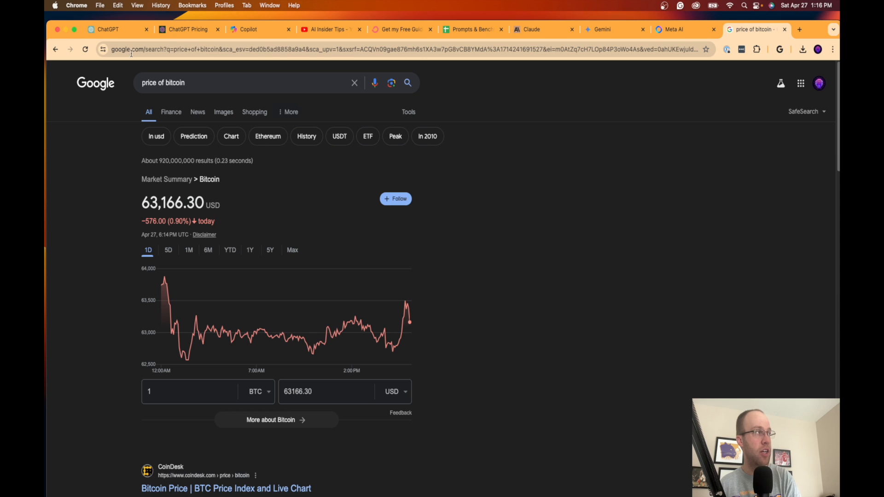
{"action": "left_click", "coordinate": [104, 29]}
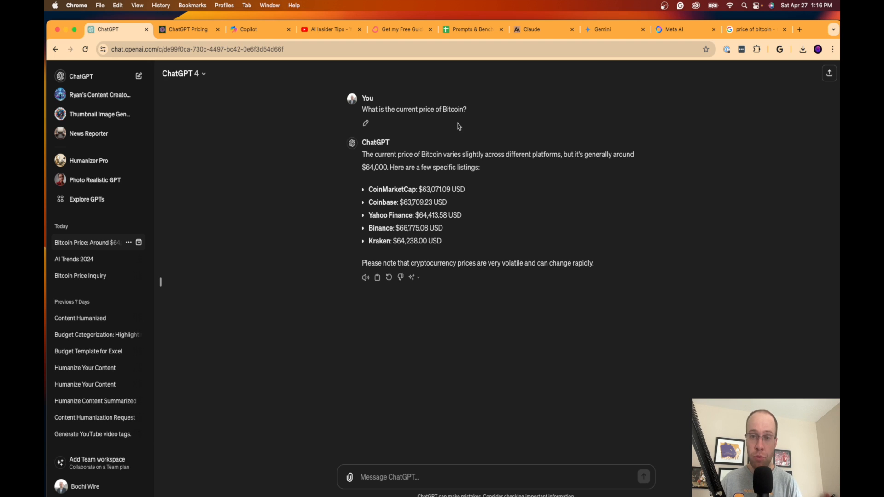
{"action": "mouse_move", "coordinate": [460, 133]}
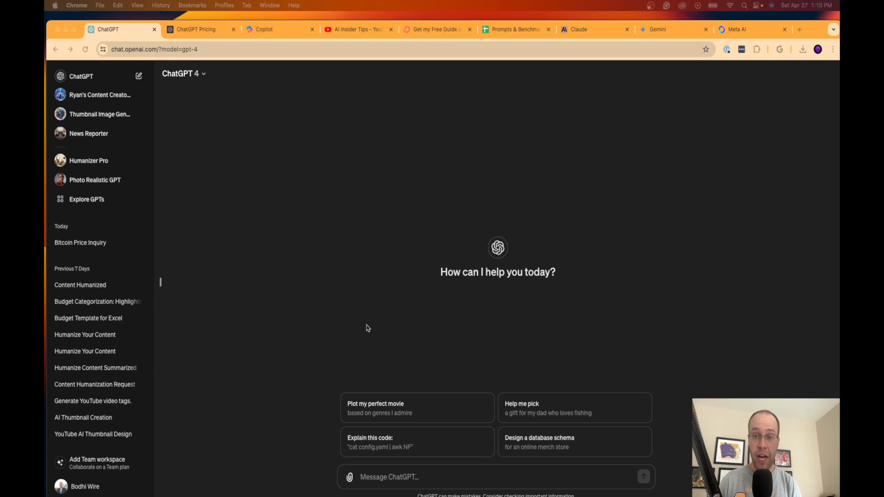
{"action": "mouse_move", "coordinate": [395, 317]}
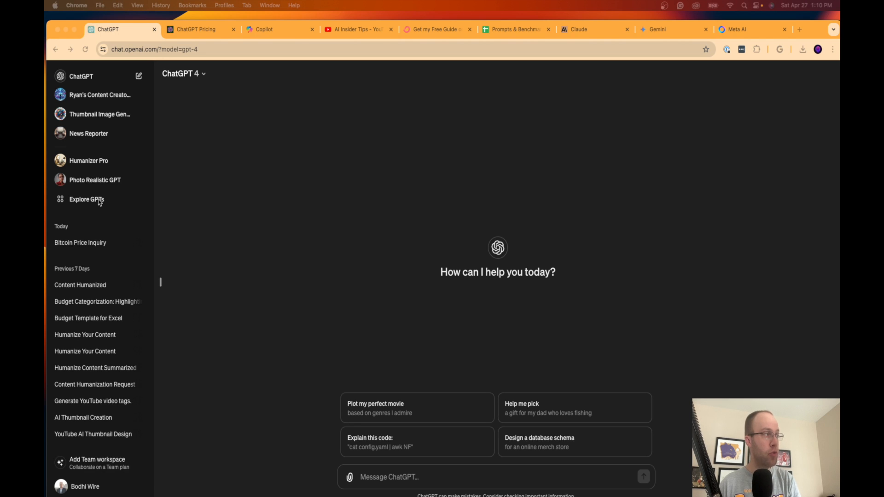
Browse the GPT store's Featured, Trending and By ChatGPT custom GPTs such as Website Generator
{"action": "left_click", "coordinate": [85, 199]}
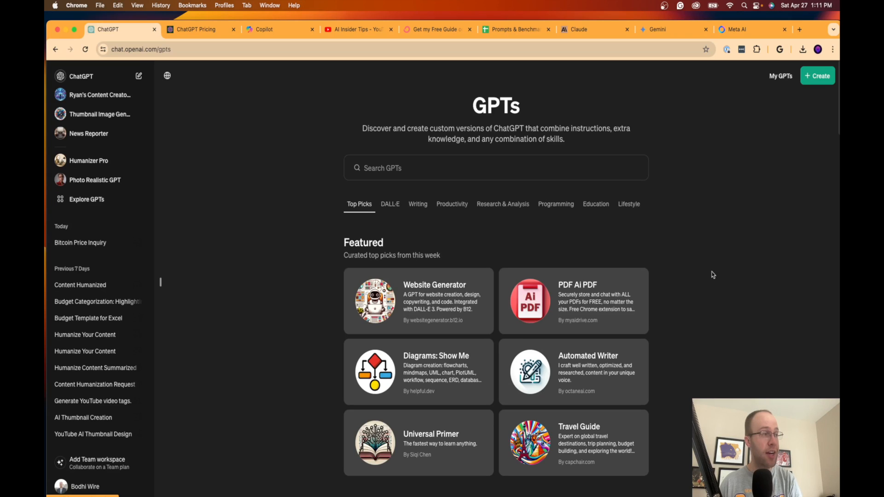
{"action": "scroll", "scroll_direction": "down", "scroll_amount": 3}
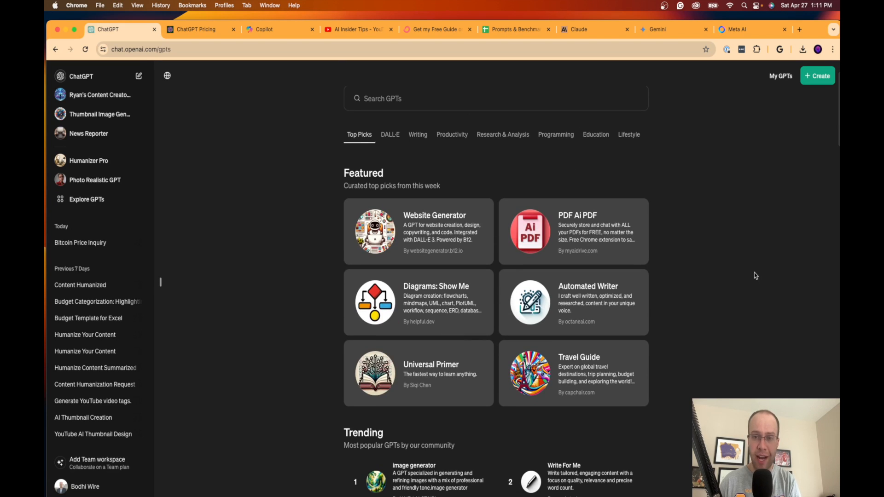
{"action": "scroll", "scroll_direction": "down", "scroll_amount": 3}
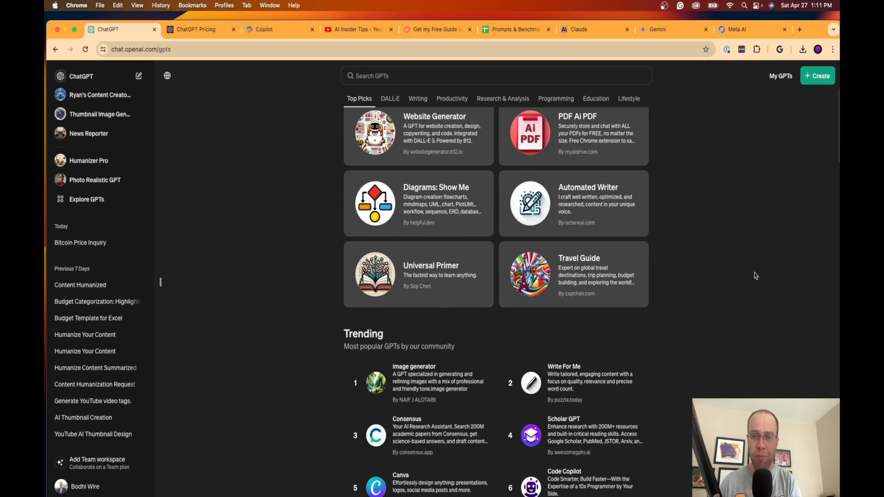
{"action": "scroll", "scroll_direction": "down", "scroll_amount": 3}
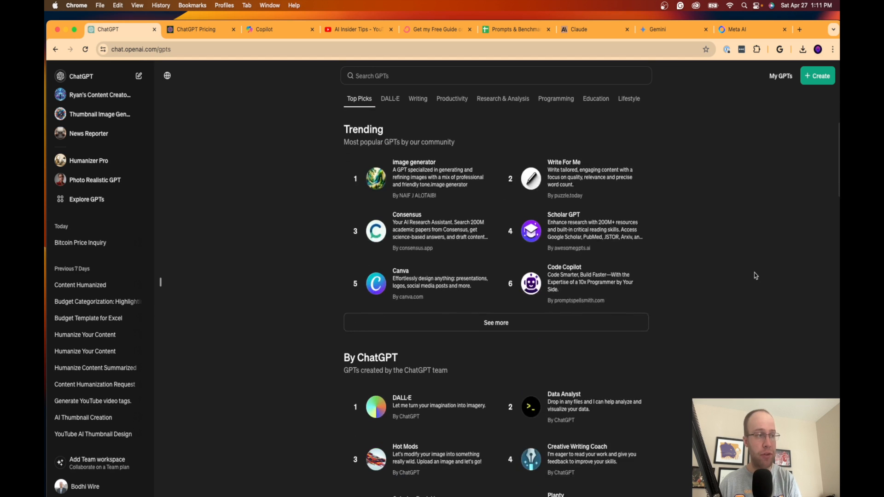
{"action": "scroll", "scroll_direction": "down", "scroll_amount": 3}
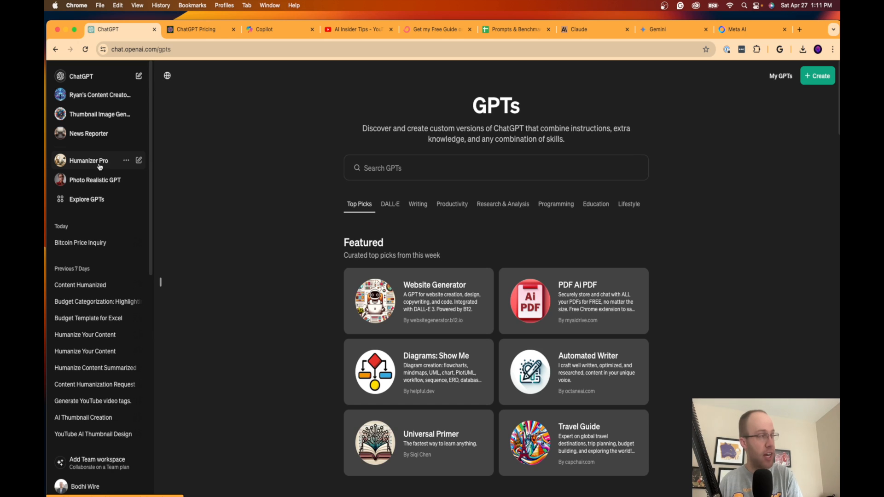
Open the Photo Realistic GPT and then the Humanizer Pro custom GPT
{"action": "left_click", "coordinate": [95, 180]}
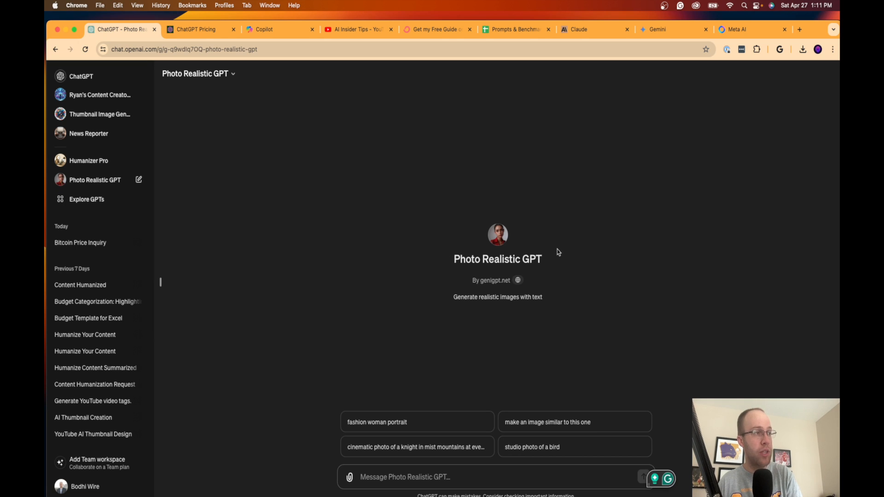
{"action": "mouse_move", "coordinate": [557, 265]}
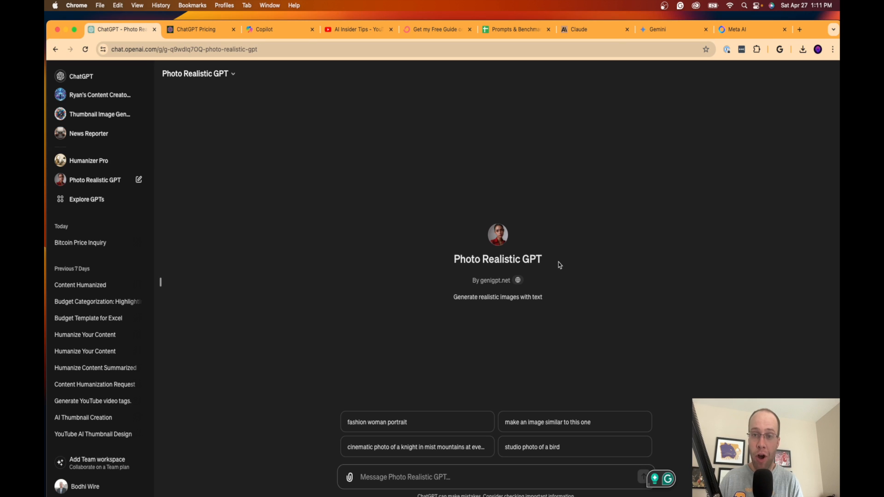
{"action": "mouse_move", "coordinate": [571, 269]}
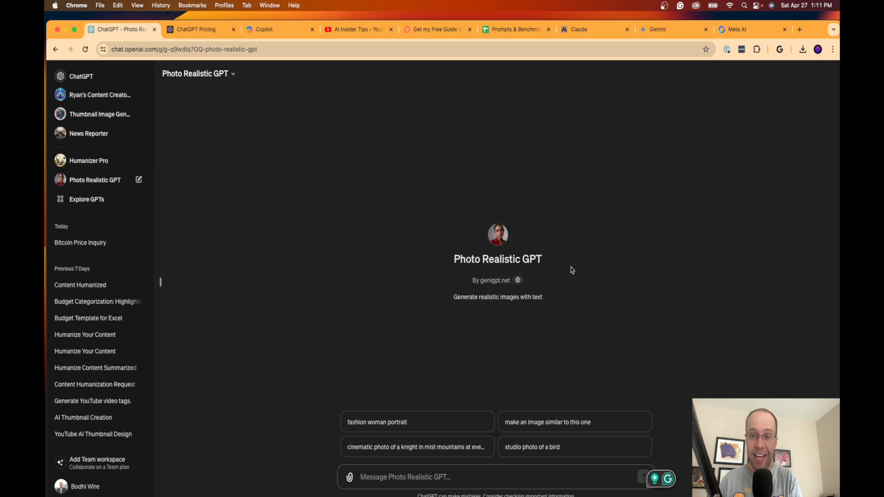
{"action": "left_click", "coordinate": [89, 160]}
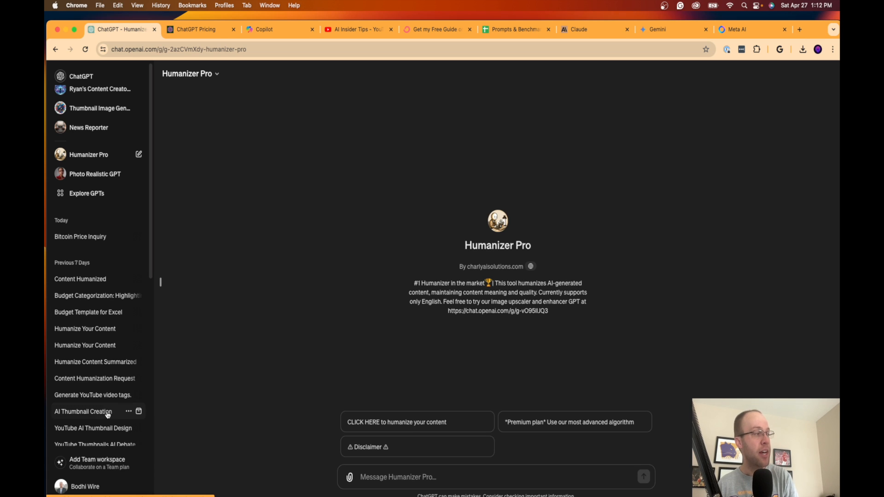
Revisit the AI Thumbnail Creation and Free AI Tools Design chats, then switch to the AI Insider Tips YouTube channel
{"action": "left_click", "coordinate": [83, 411]}
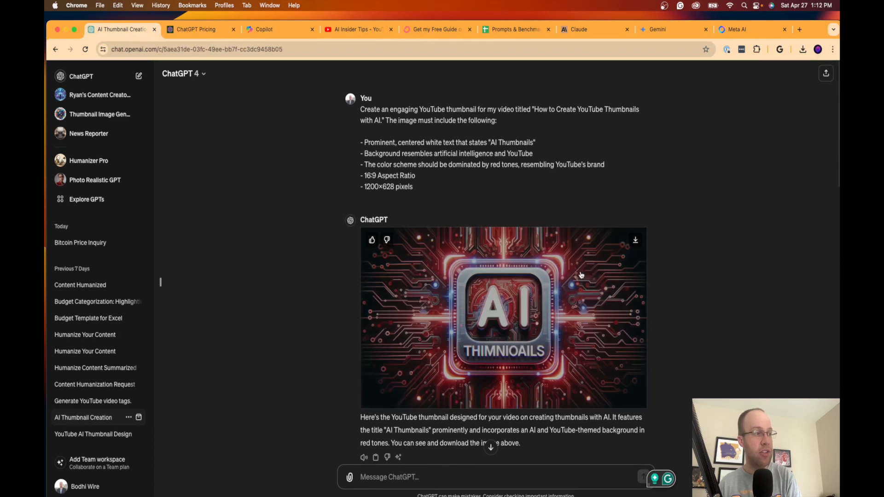
{"action": "scroll", "scroll_direction": "down", "scroll_amount": 3}
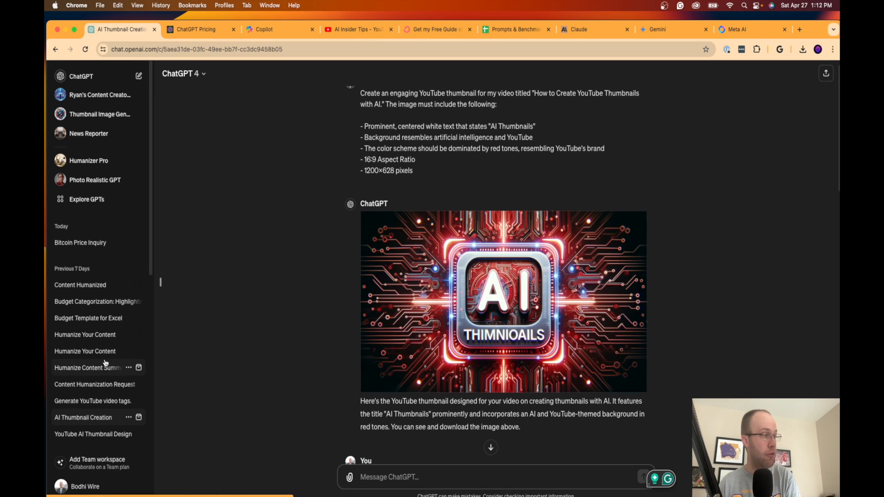
{"action": "scroll", "scroll_direction": "down", "scroll_amount": 3}
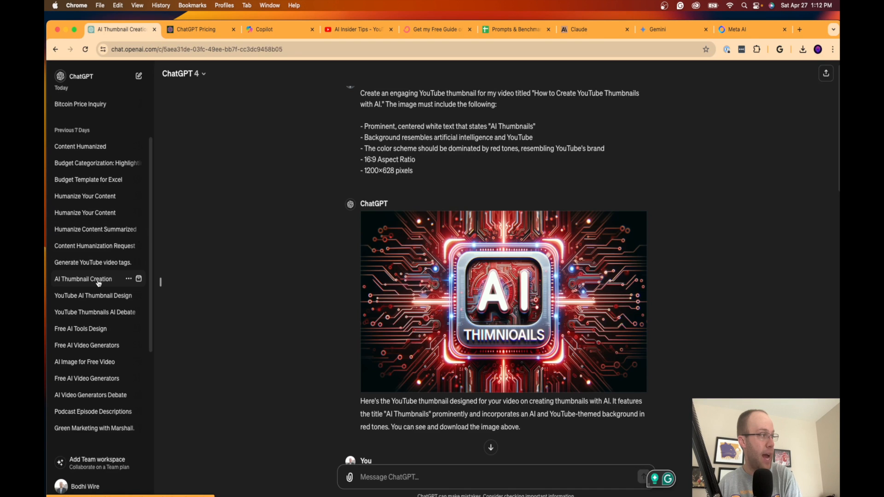
{"action": "left_click", "coordinate": [81, 310]}
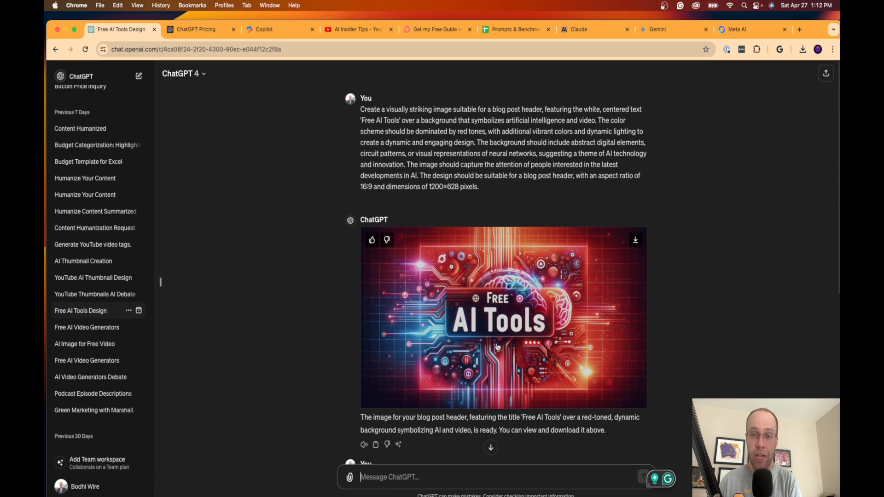
{"action": "left_click", "coordinate": [358, 30]}
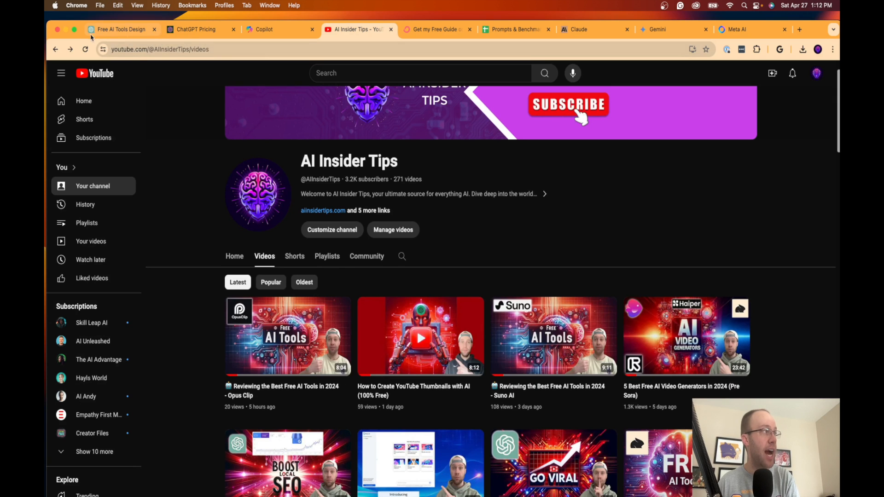
{"action": "left_click", "coordinate": [119, 29]}
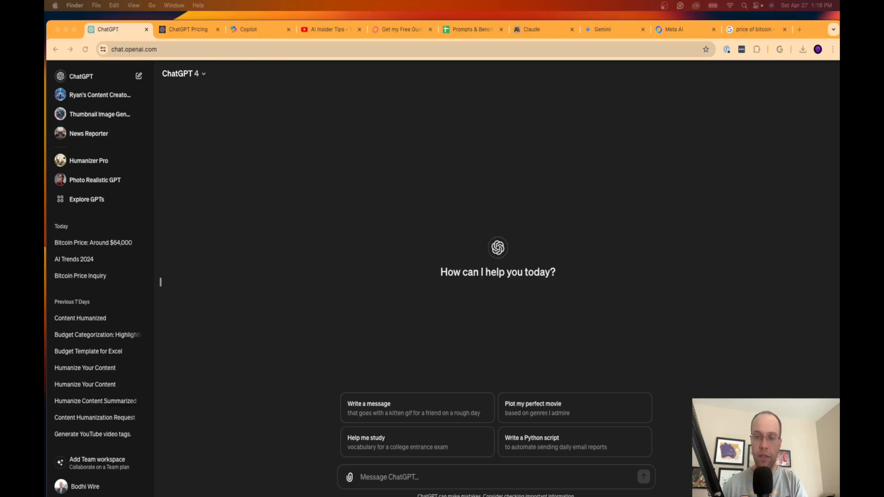
{"action": "mouse_move", "coordinate": [460, 368]}
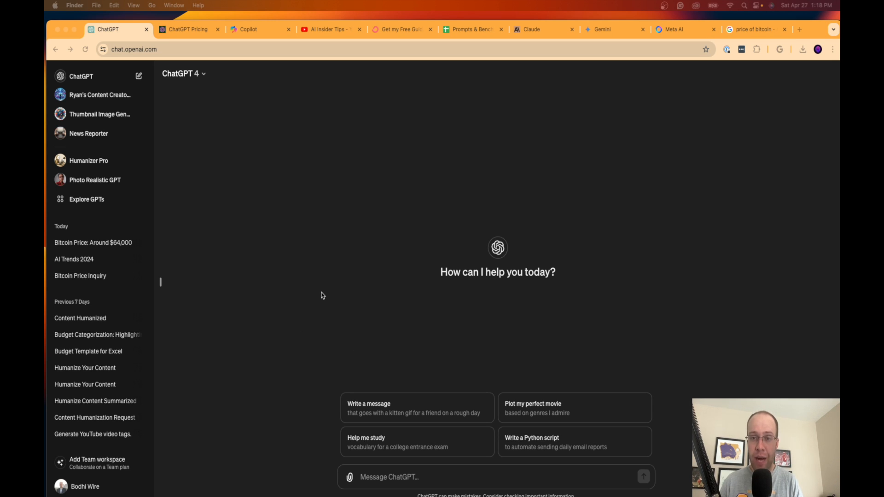
{"action": "mouse_move", "coordinate": [328, 294]}
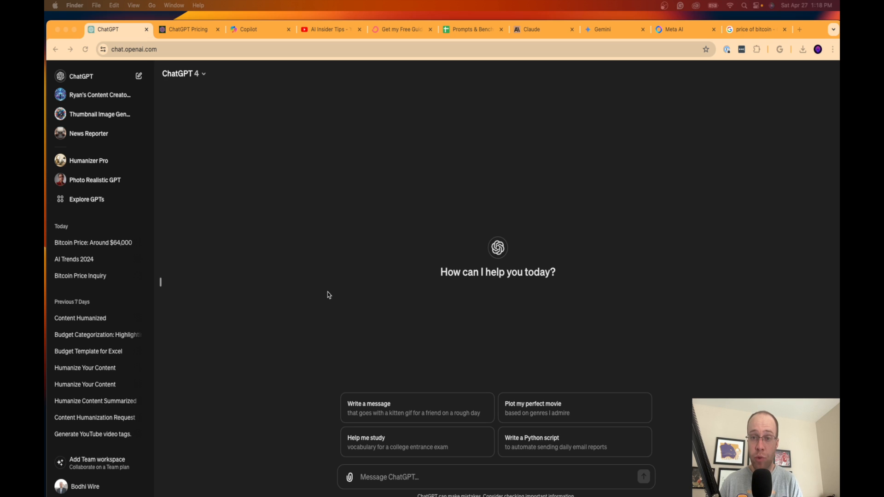
{"action": "mouse_move", "coordinate": [47, 65]}
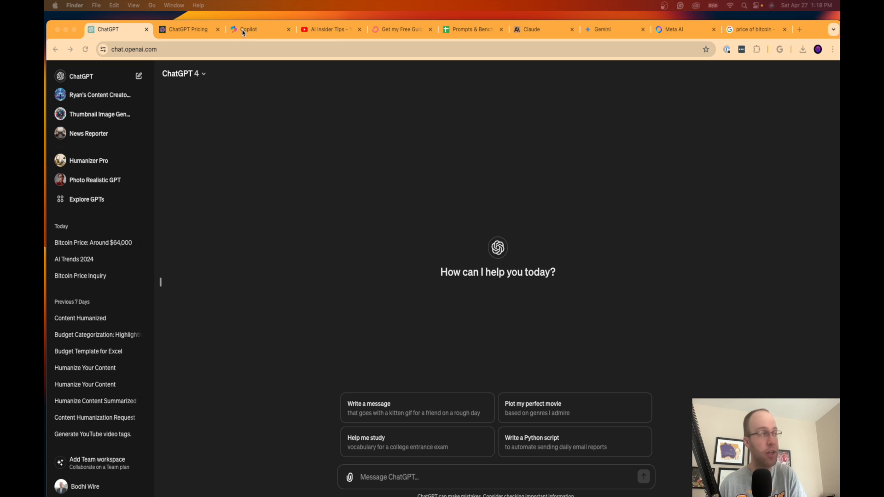
Switch from ChatGPT to the Microsoft Copilot home page tab
{"action": "left_click", "coordinate": [246, 28]}
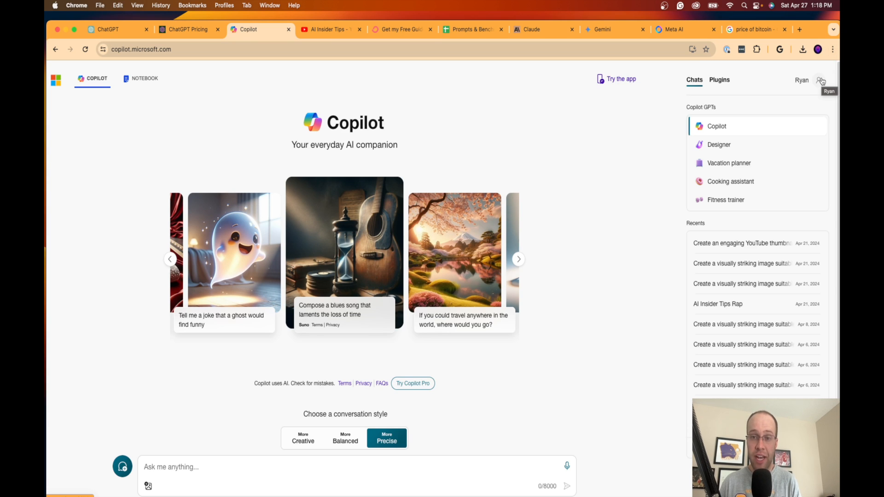
Ask Copilot 'What AI language model are you using?' and get its OpenAI-model answer
{"action": "left_click", "coordinate": [517, 259]}
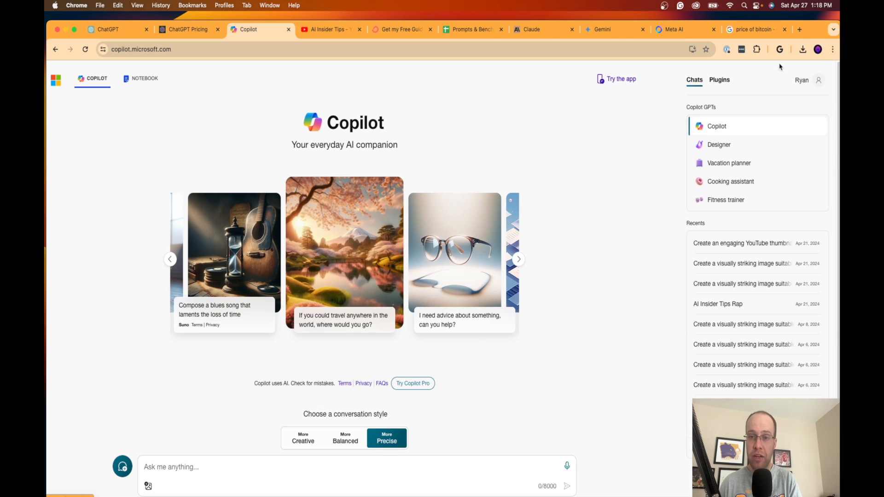
{"action": "mouse_move", "coordinate": [604, 163]}
{"action": "type", "text": "What AI language model"}
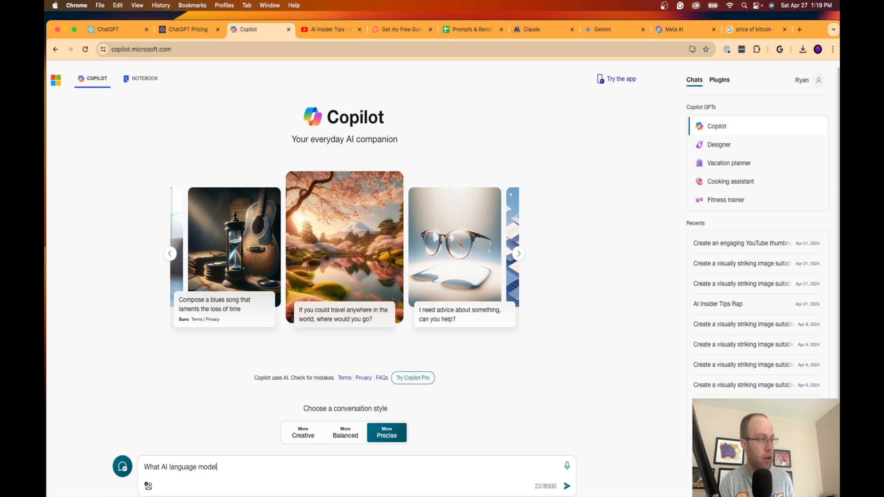
{"action": "type", "text": "are you"}
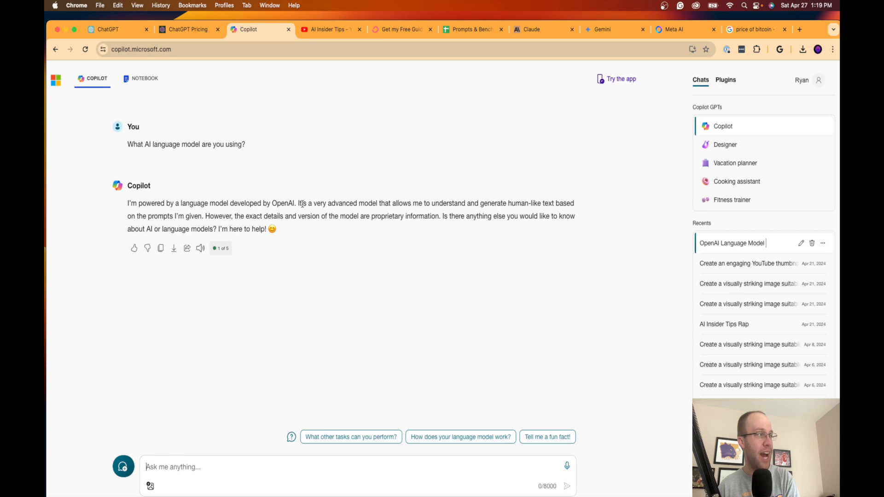
{"action": "left_click_drag", "start_coordinate": [365, 203], "coordinate": [488, 202]}
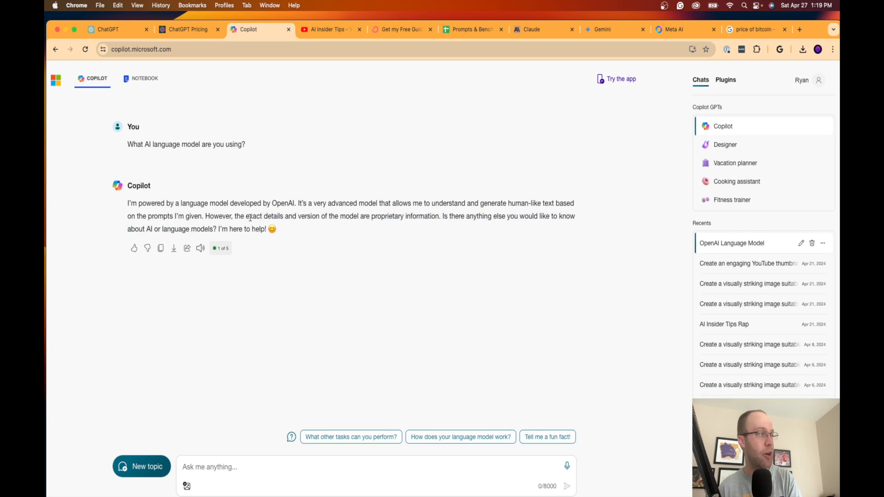
{"action": "mouse_move", "coordinate": [301, 212]}
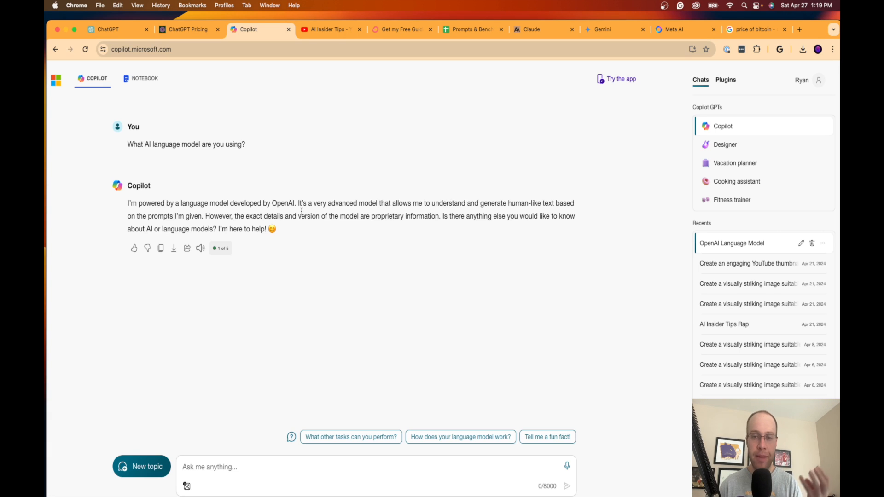
{"action": "mouse_move", "coordinate": [745, 186]}
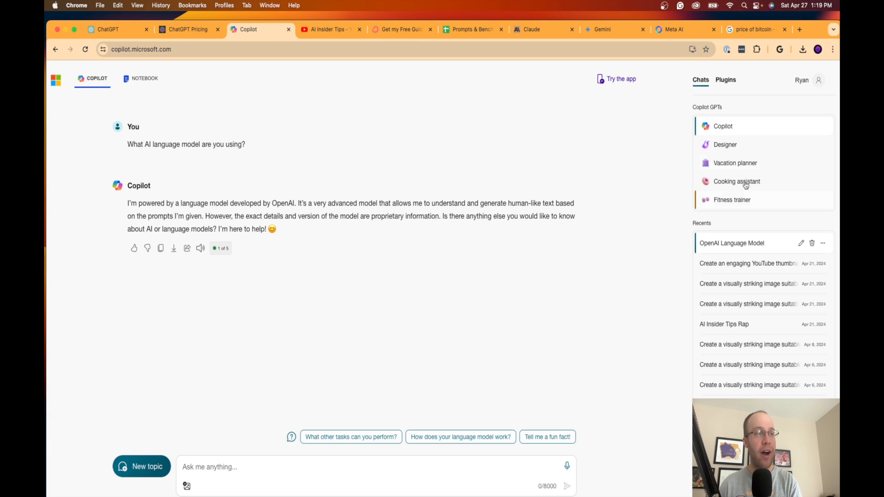
Browse the Designer, Vacation planner and Fitness trainer GPTs, ending in the Notebook workspace
{"action": "left_click", "coordinate": [724, 145]}
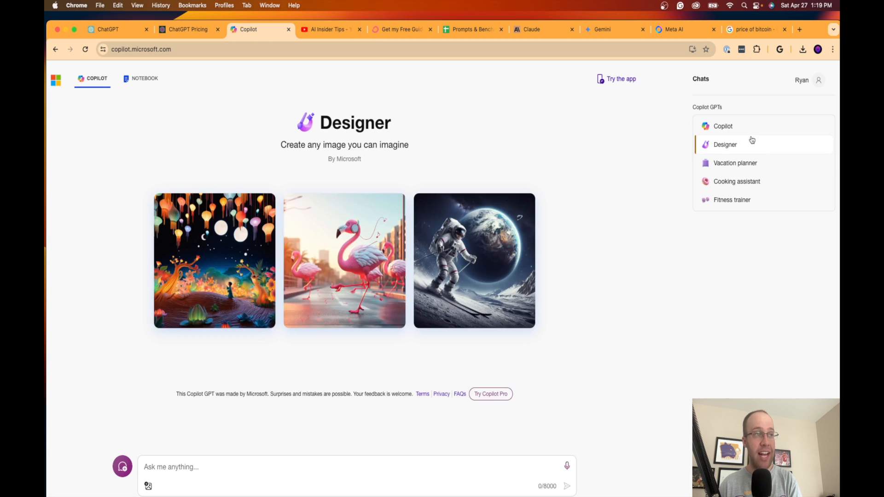
{"action": "mouse_move", "coordinate": [812, 83]}
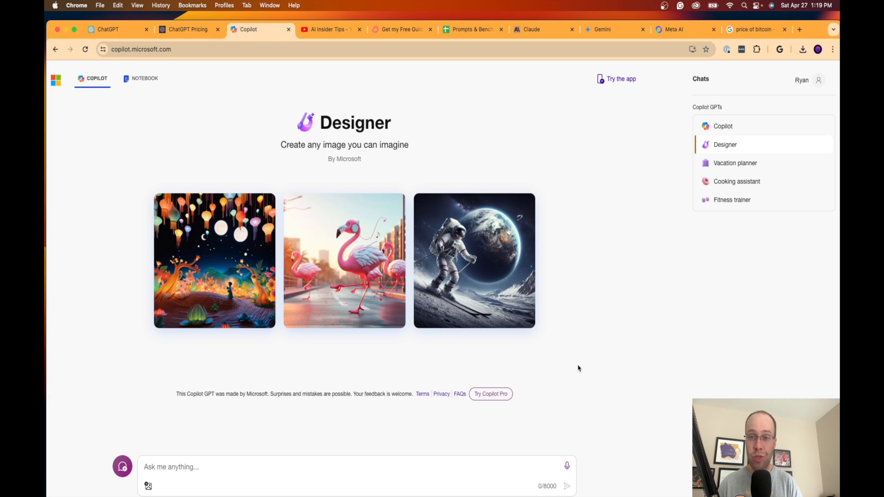
{"action": "mouse_move", "coordinate": [558, 361]}
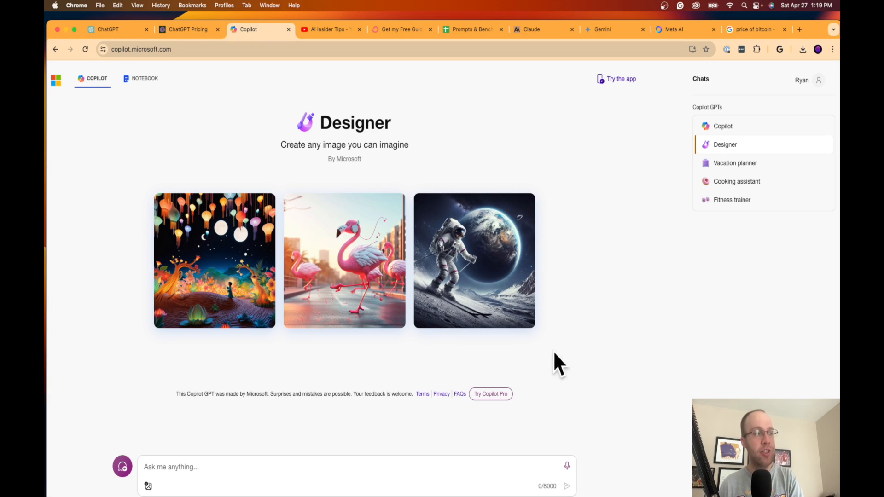
{"action": "mouse_move", "coordinate": [560, 354]}
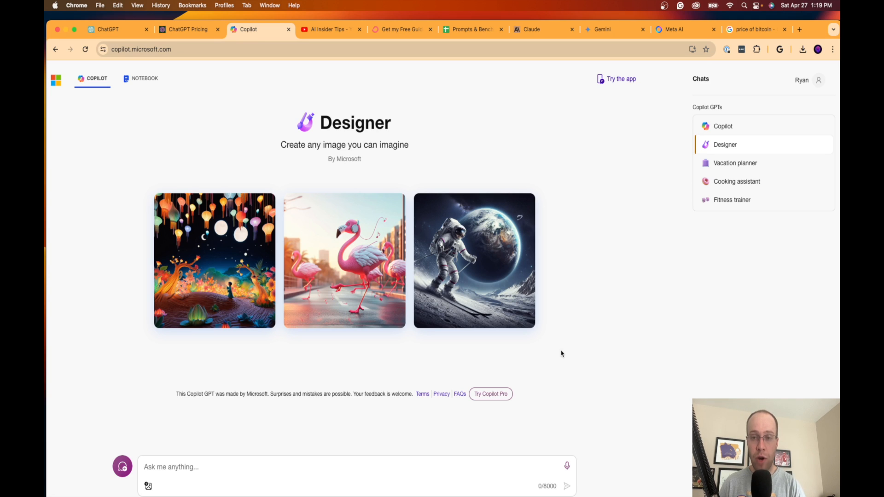
{"action": "mouse_move", "coordinate": [551, 353]}
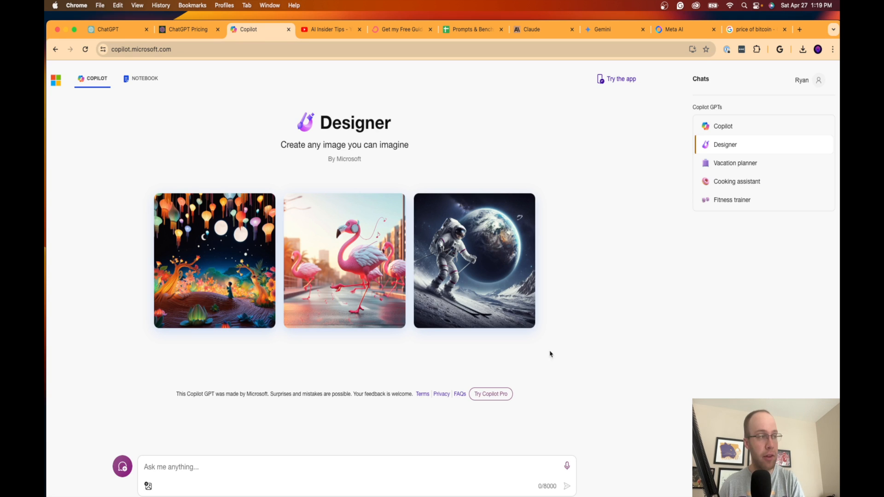
{"action": "mouse_move", "coordinate": [528, 340]}
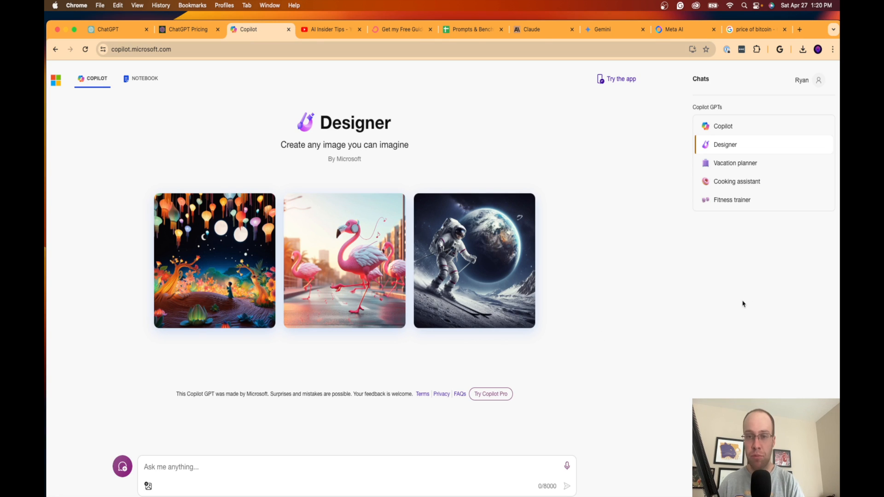
{"action": "left_click", "coordinate": [734, 163]}
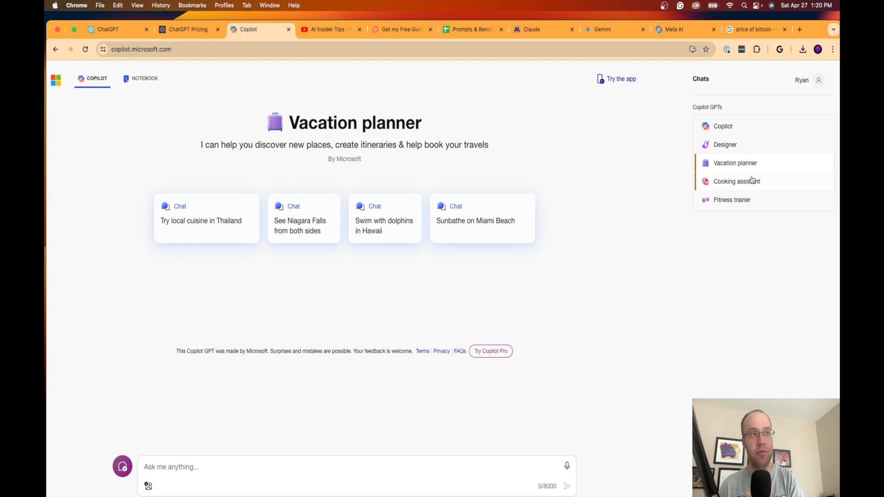
{"action": "left_click", "coordinate": [732, 200]}
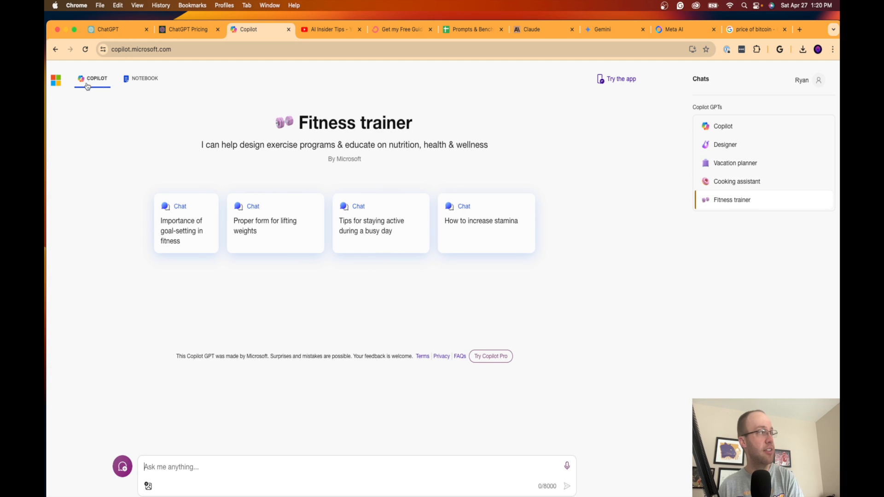
{"action": "left_click", "coordinate": [143, 79]}
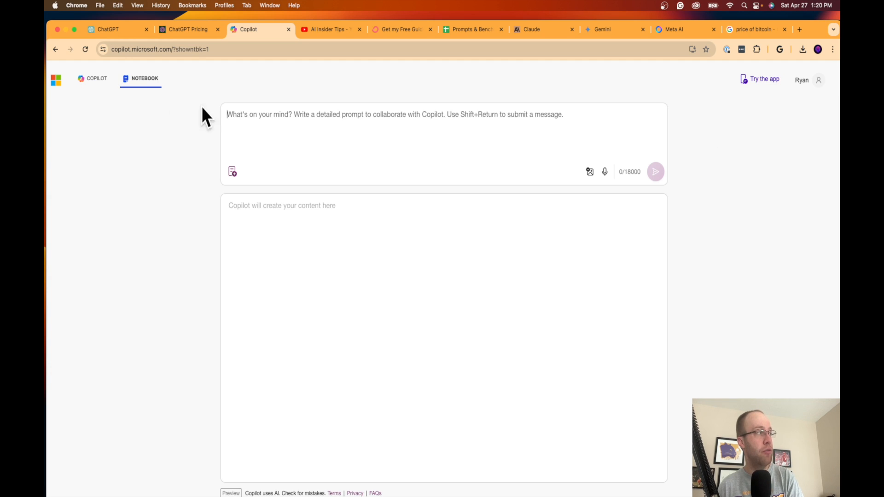
Return to the main Copilot chat page with its Creative, Balanced and Precise styles
{"action": "left_click", "coordinate": [95, 78]}
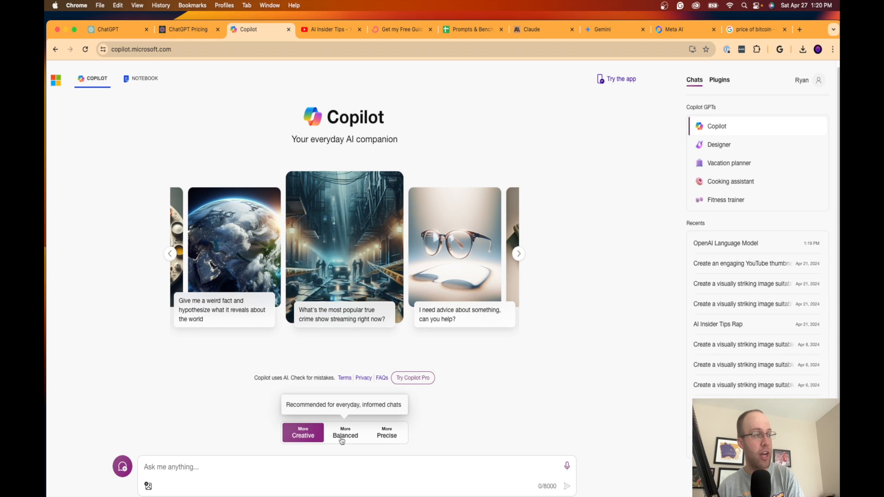
{"action": "mouse_move", "coordinate": [427, 358]}
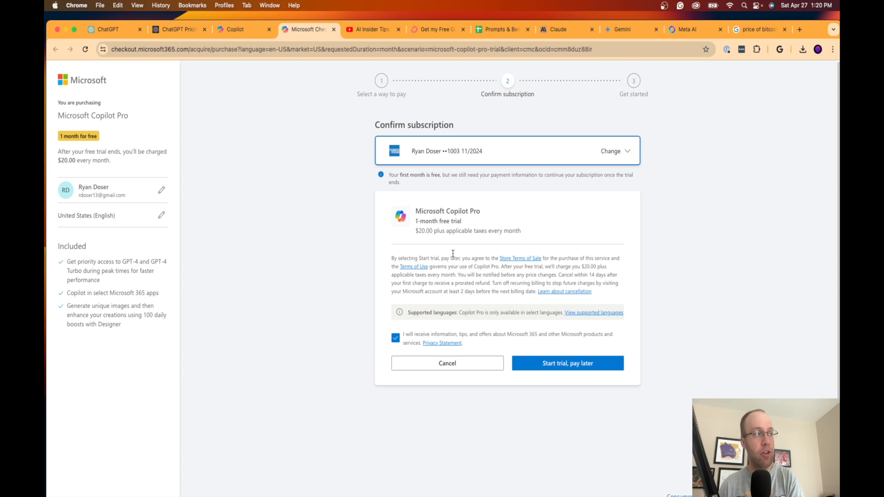
{"action": "mouse_move", "coordinate": [411, 107]}
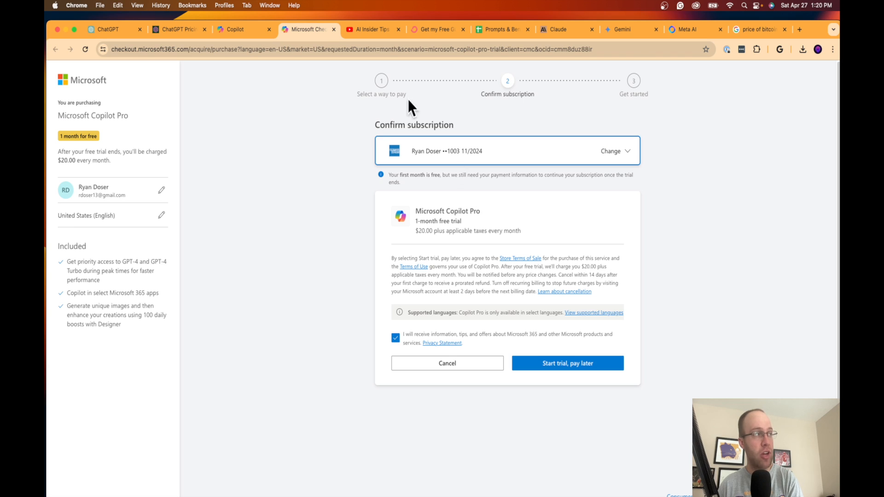
{"action": "mouse_move", "coordinate": [307, 29]}
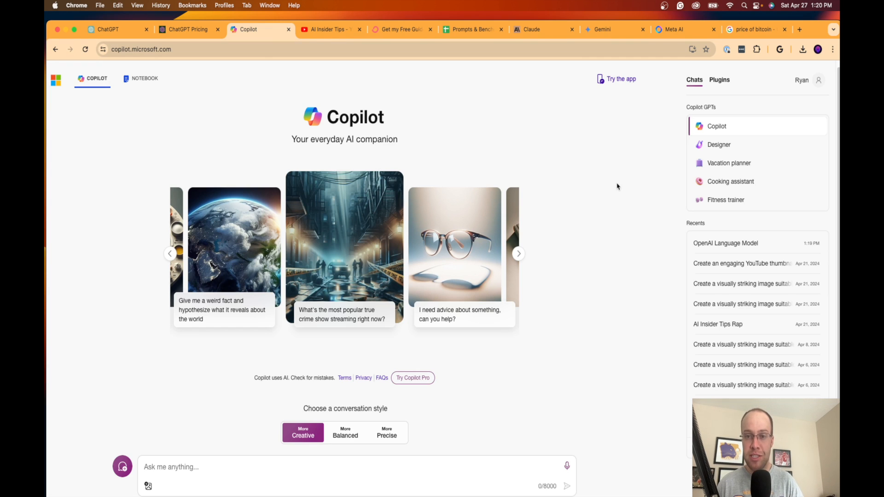
{"action": "mouse_move", "coordinate": [645, 177]}
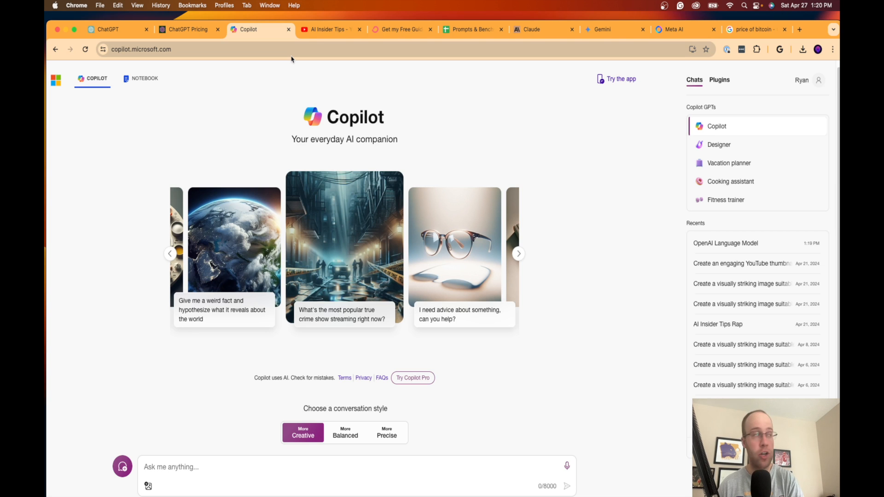
Switch to Claude's login page and choose Continue with Google, bringing up the account chooser
{"action": "left_click", "coordinate": [492, 29]}
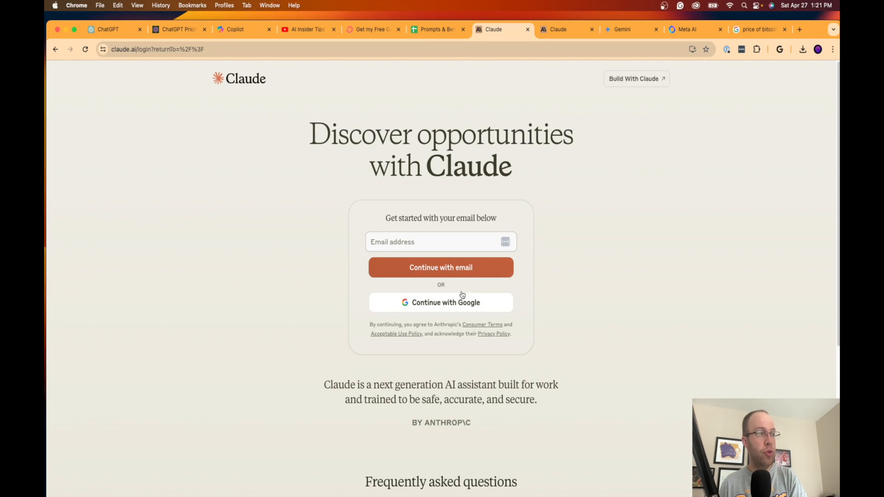
{"action": "mouse_move", "coordinate": [479, 307]}
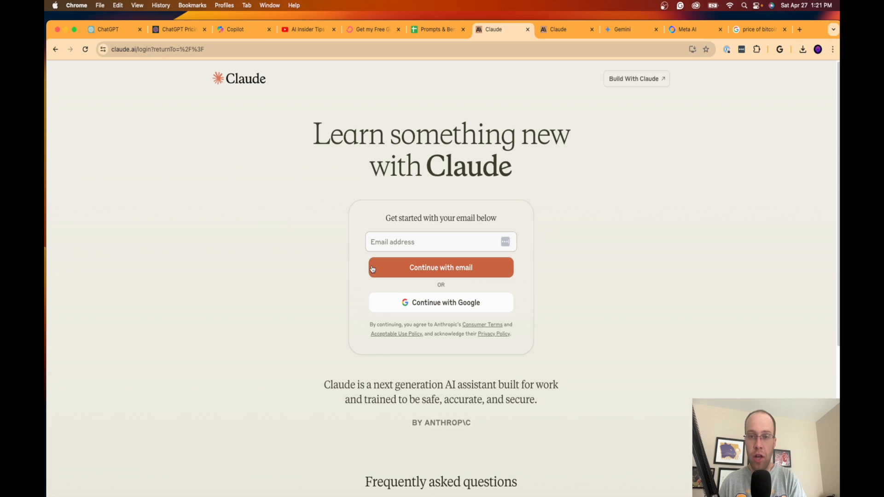
{"action": "mouse_move", "coordinate": [454, 314]}
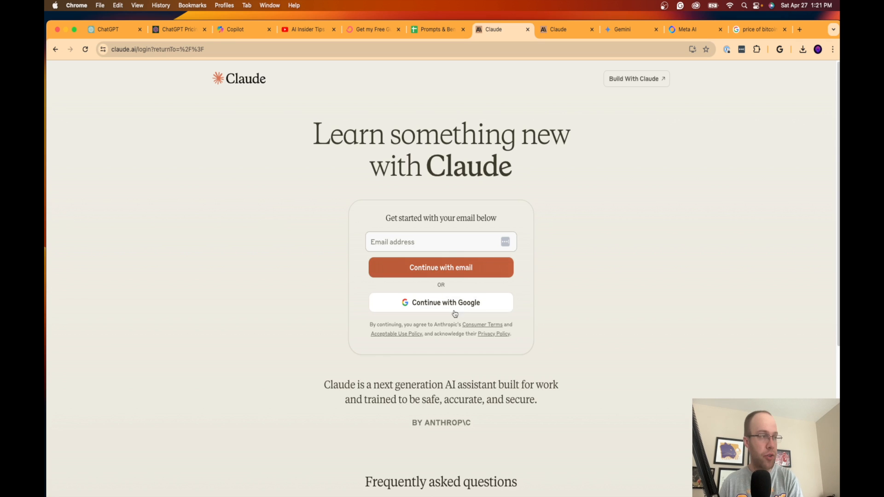
{"action": "left_click", "coordinate": [440, 302]}
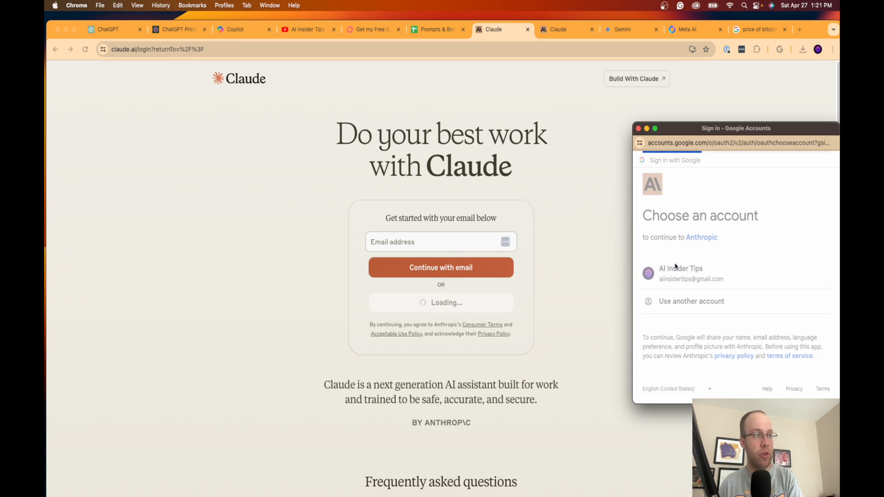
Pick the Google account to sign in to Claude, then type and clear test text 'fhfghfg'
{"action": "left_click", "coordinate": [680, 273]}
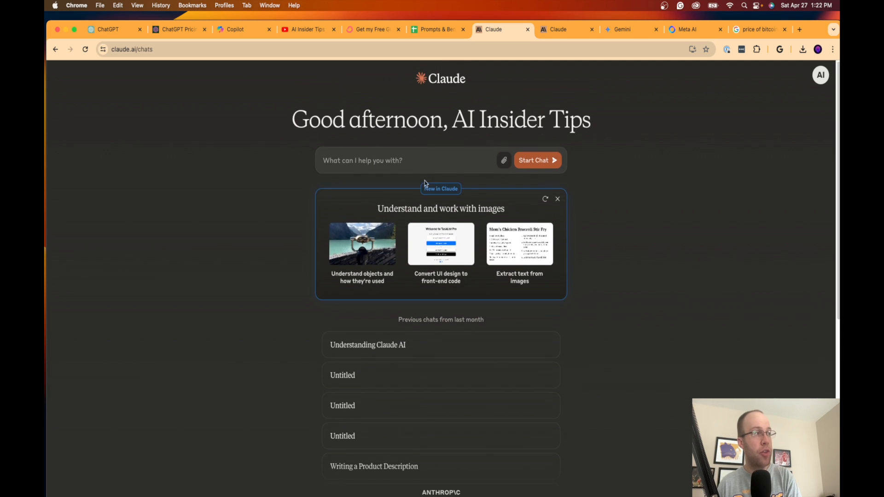
{"action": "type", "text": "fhfghfg"}
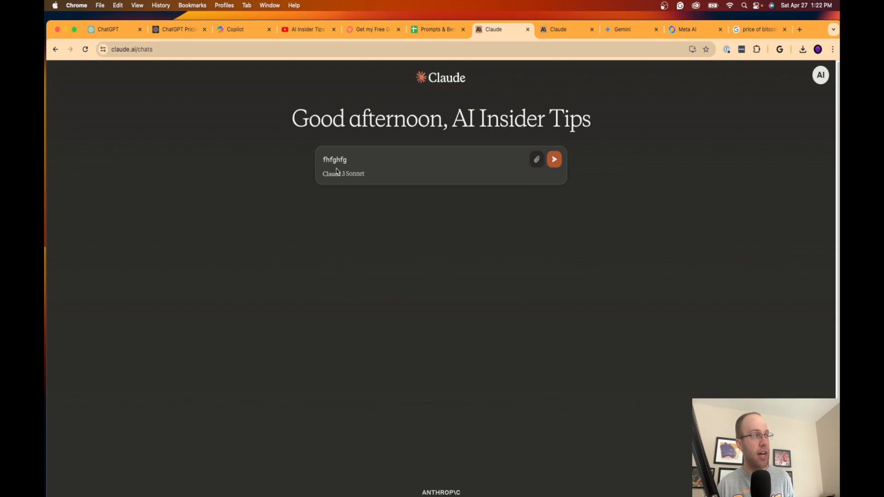
{"action": "mouse_move", "coordinate": [356, 168]}
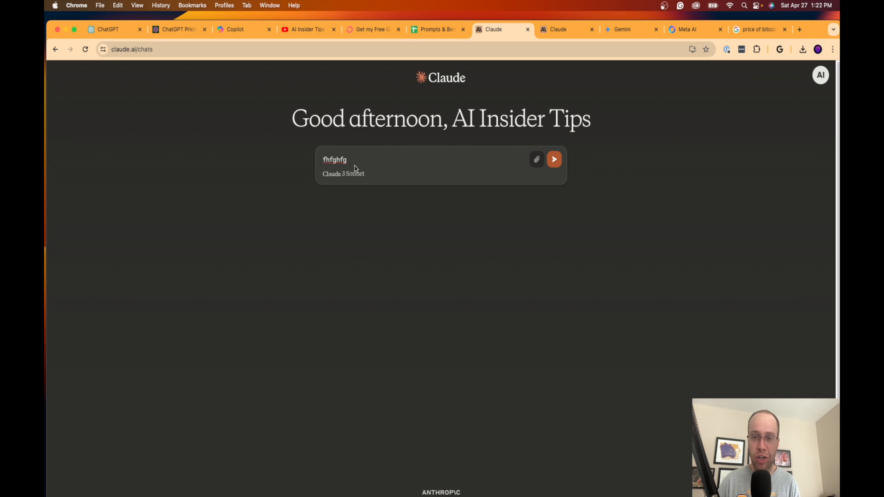
{"action": "key", "text": "Backspace"}
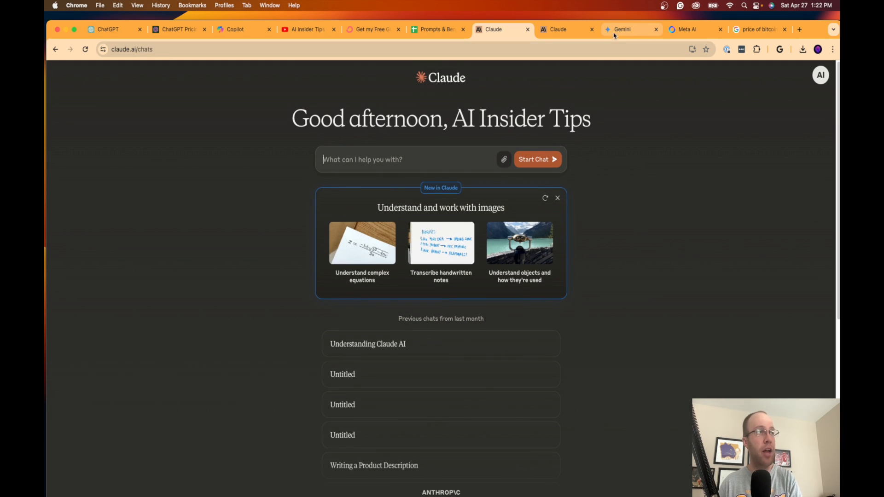
Review the Gemini Advanced offer, free two months then $19.99 monthly, and close it
{"action": "left_click", "coordinate": [627, 28]}
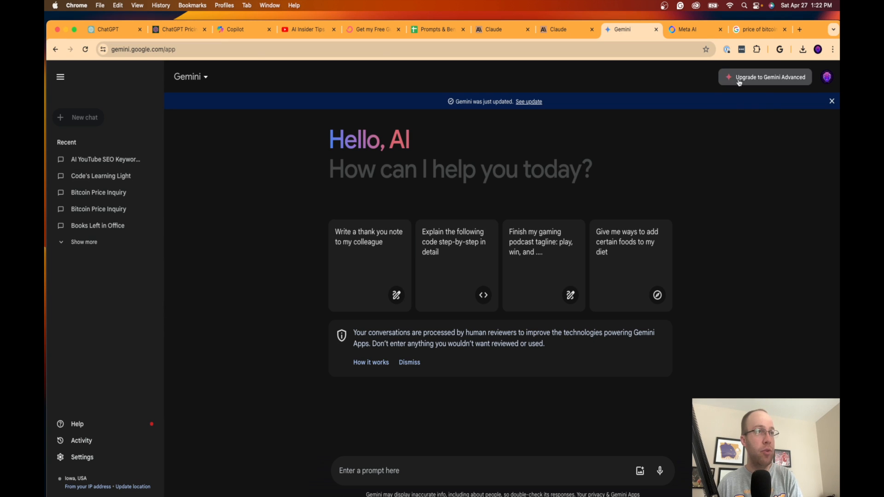
{"action": "left_click", "coordinate": [764, 77]}
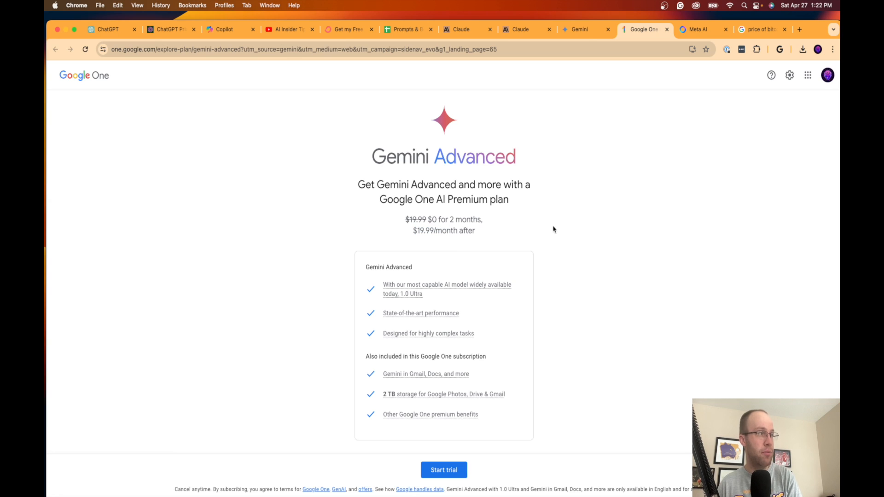
{"action": "mouse_move", "coordinate": [533, 371]}
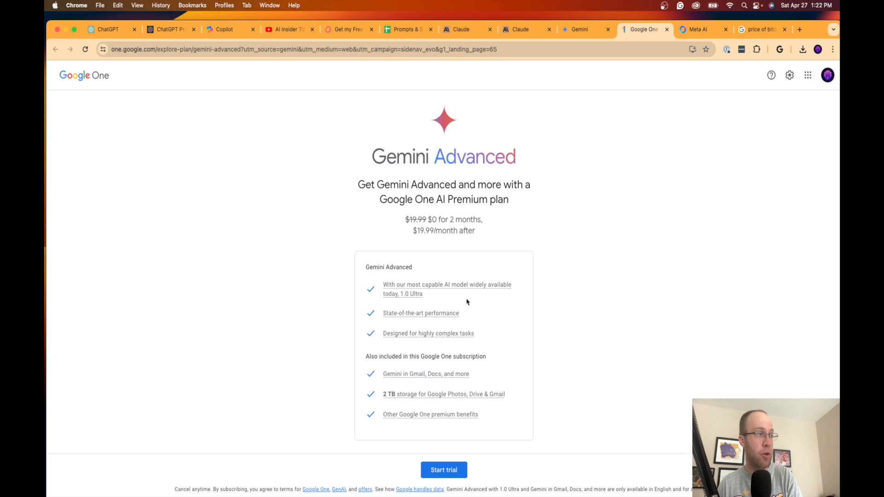
{"action": "mouse_move", "coordinate": [413, 299]}
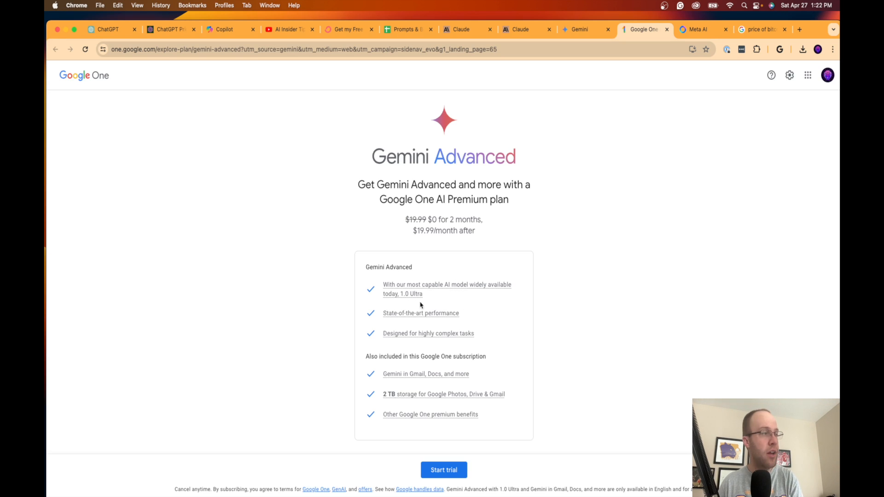
{"action": "mouse_move", "coordinate": [471, 381]}
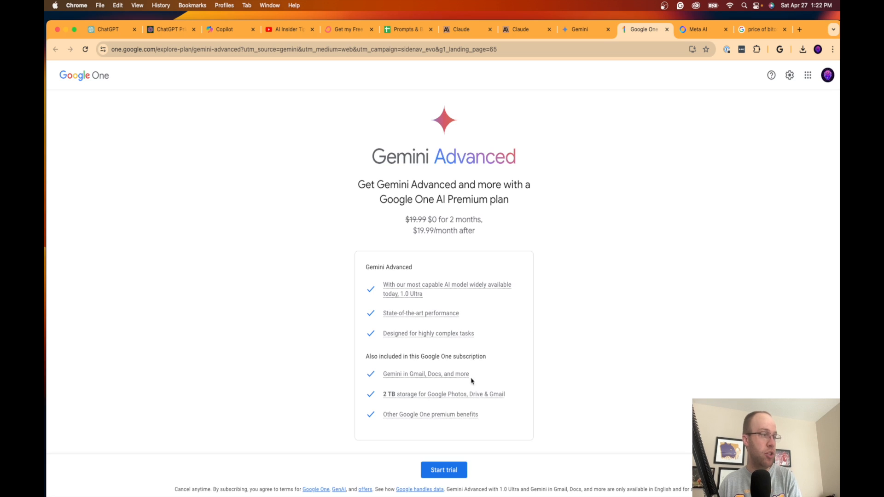
{"action": "mouse_move", "coordinate": [571, 222]}
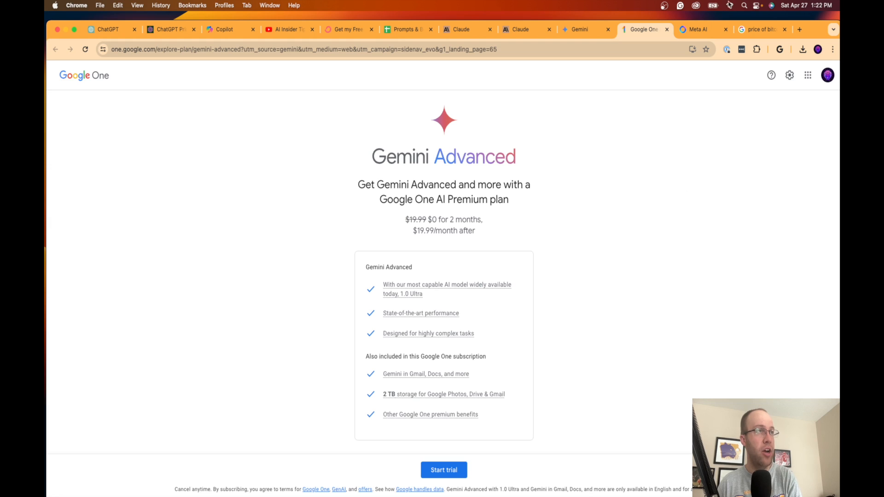
{"action": "mouse_move", "coordinate": [642, 29]}
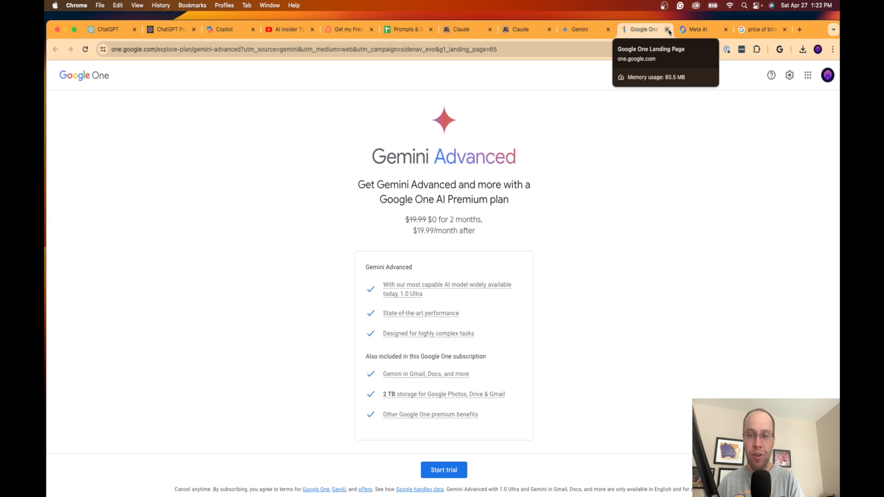
{"action": "left_click", "coordinate": [667, 29]}
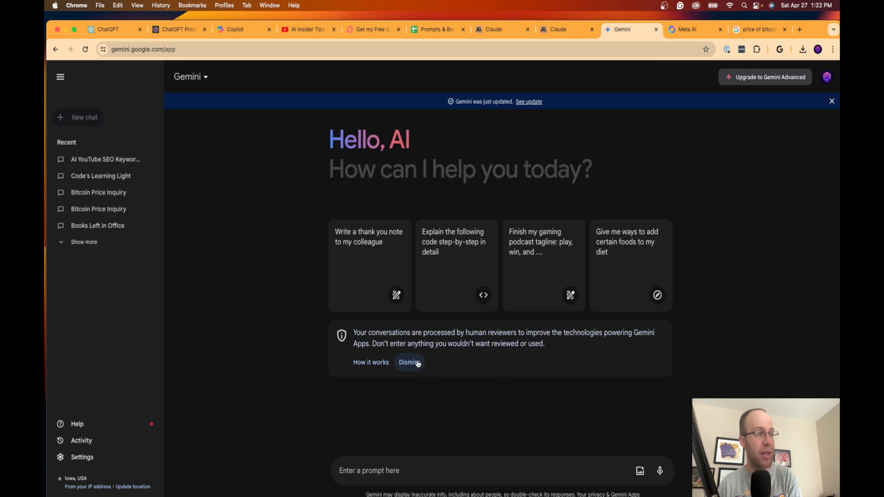
{"action": "left_click", "coordinate": [408, 362]}
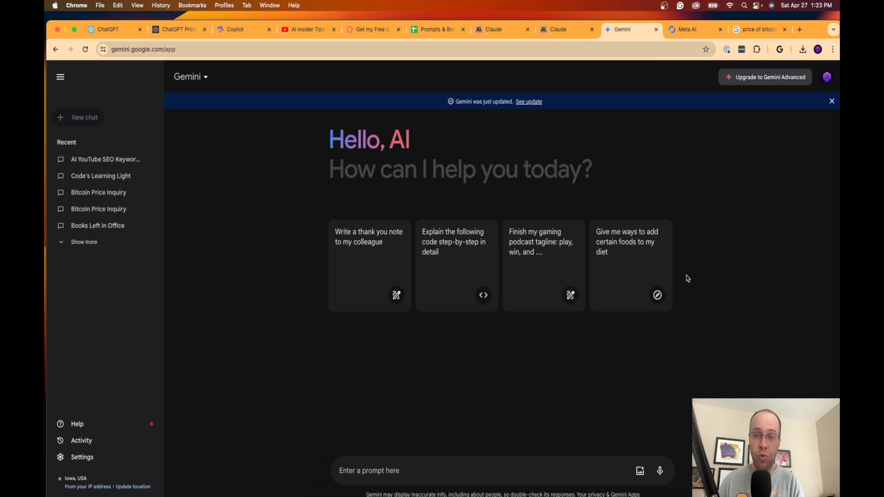
{"action": "mouse_move", "coordinate": [717, 280]}
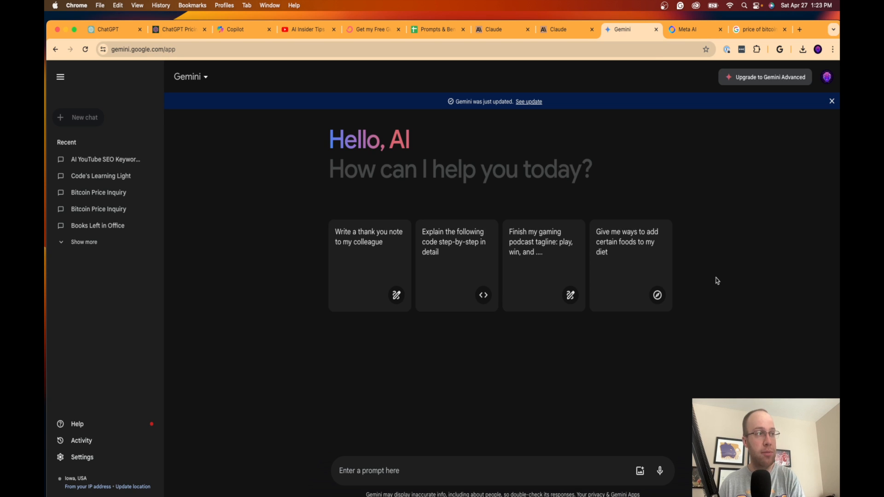
{"action": "mouse_move", "coordinate": [719, 281]}
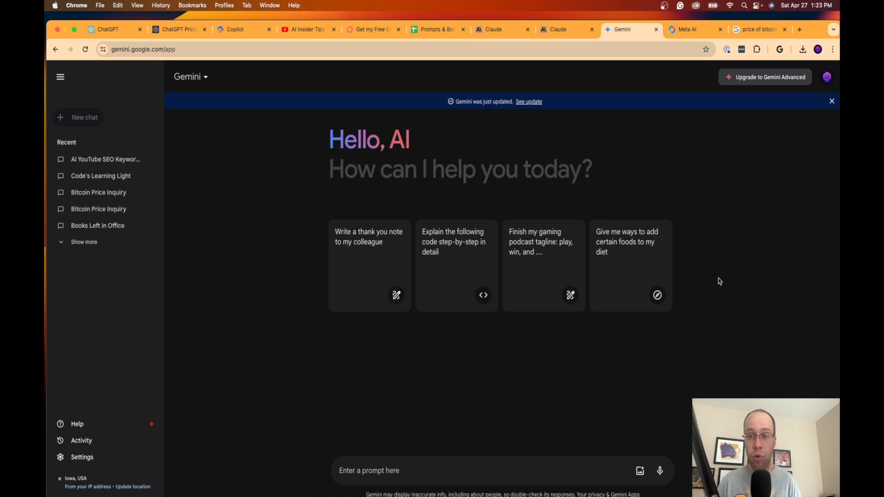
{"action": "mouse_move", "coordinate": [272, 247]}
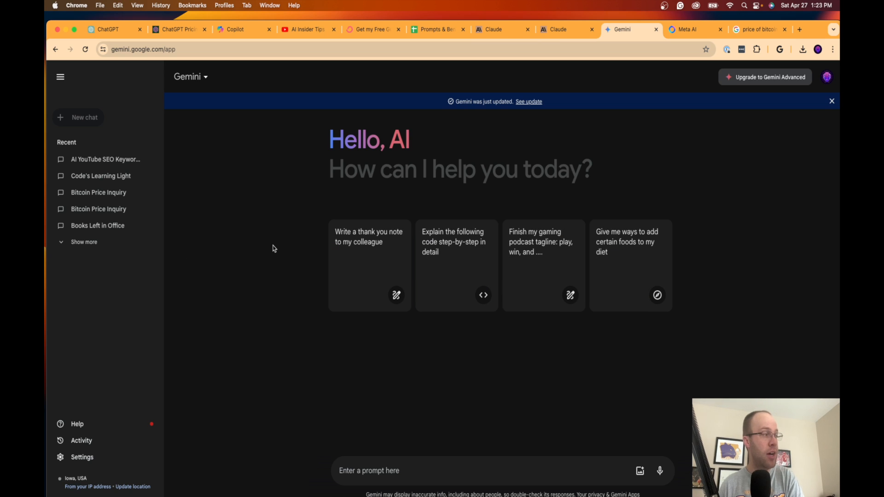
{"action": "mouse_move", "coordinate": [623, 165]}
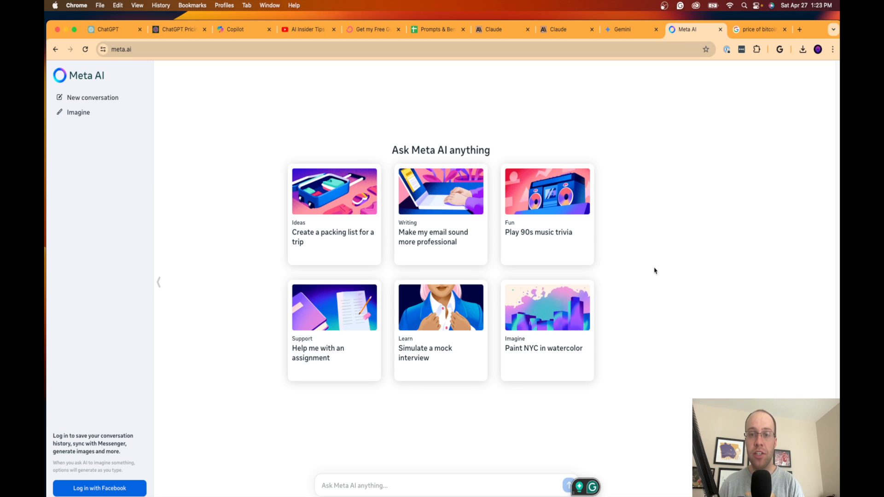
{"action": "mouse_move", "coordinate": [347, 242]}
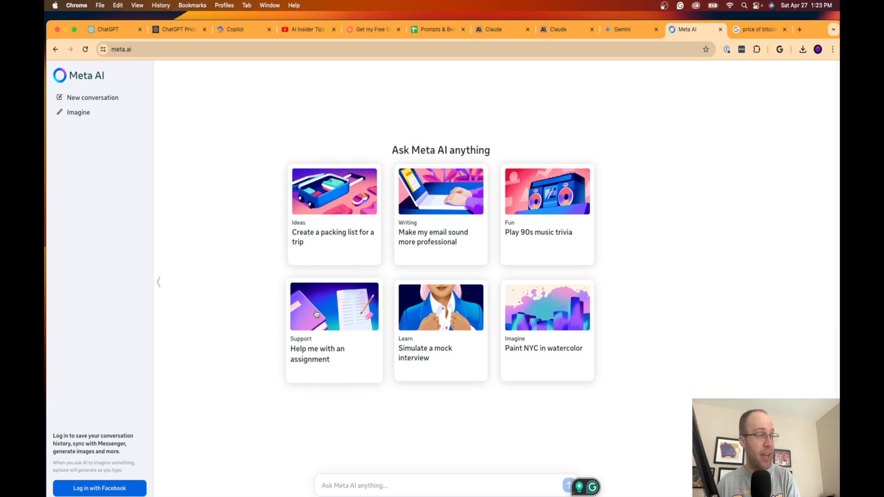
{"action": "mouse_move", "coordinate": [653, 290]}
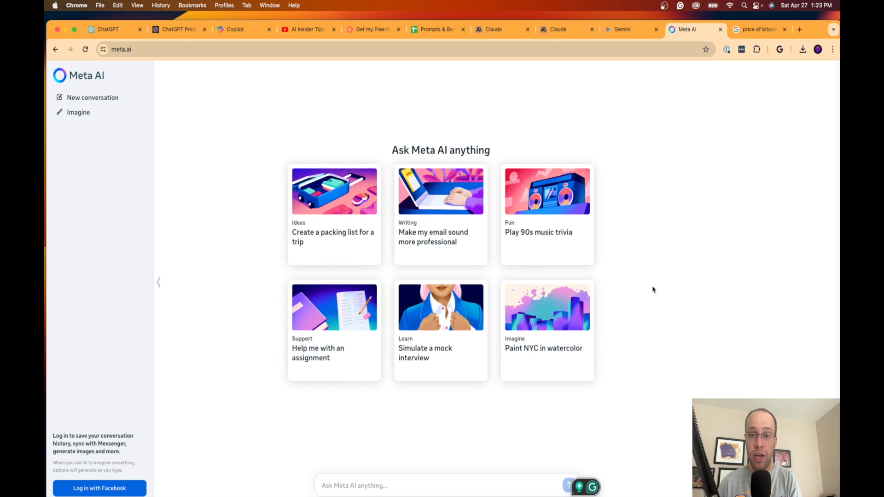
{"action": "mouse_move", "coordinate": [690, 278]}
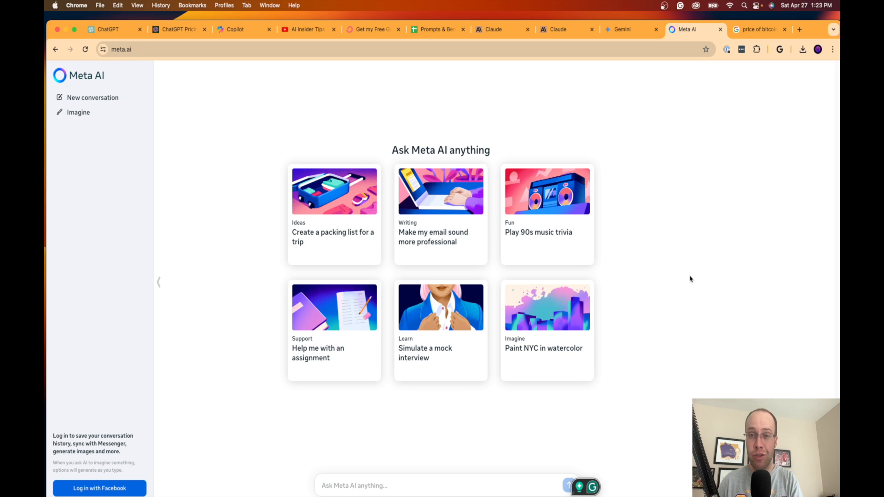
{"action": "mouse_move", "coordinate": [605, 309]}
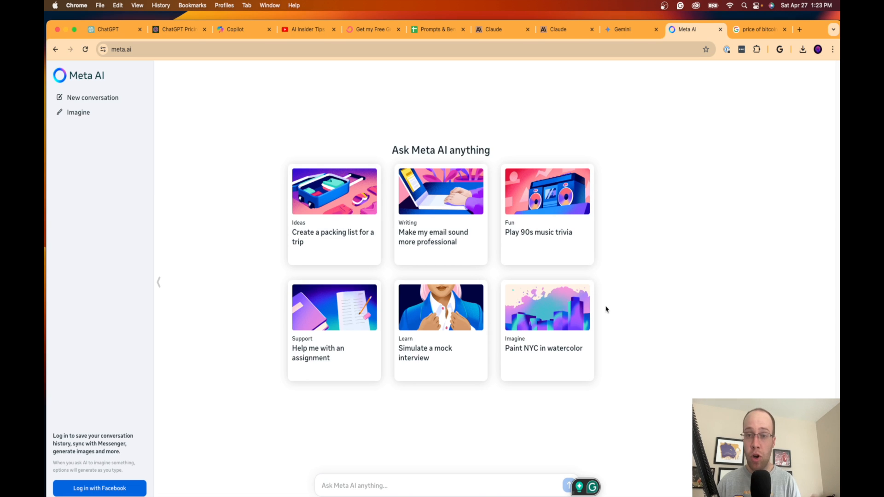
{"action": "mouse_move", "coordinate": [645, 306]}
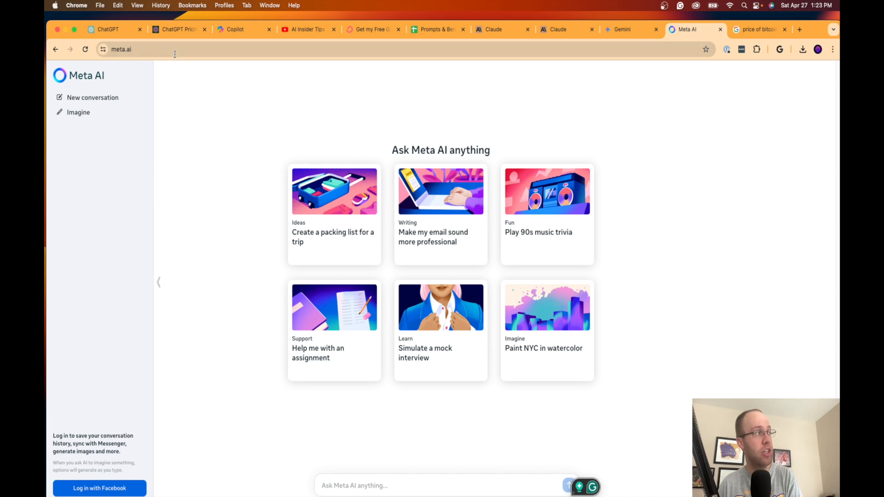
Select the Meta AI site's web address in the address bar
{"action": "left_click", "coordinate": [135, 49]}
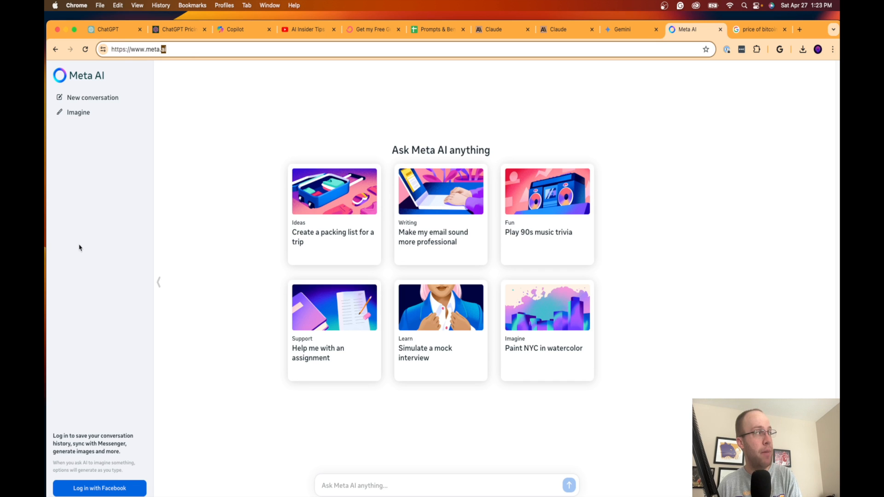
{"action": "left_click", "coordinate": [78, 112]}
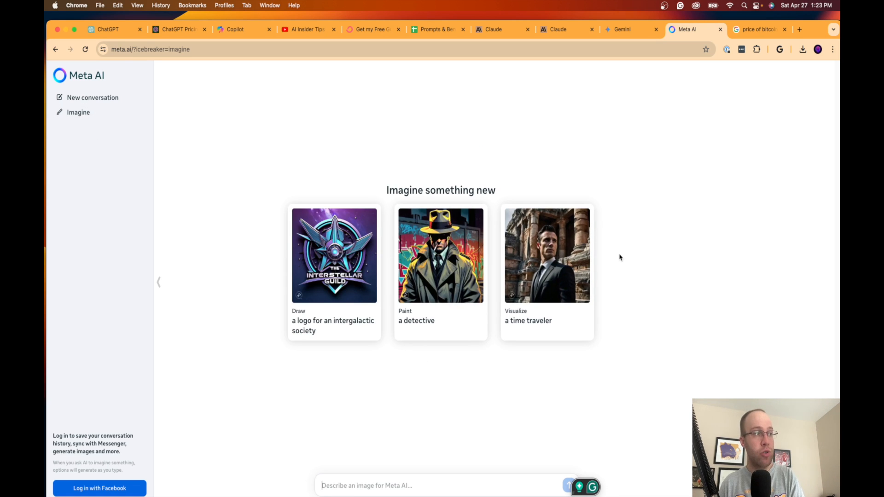
{"action": "mouse_move", "coordinate": [144, 246]}
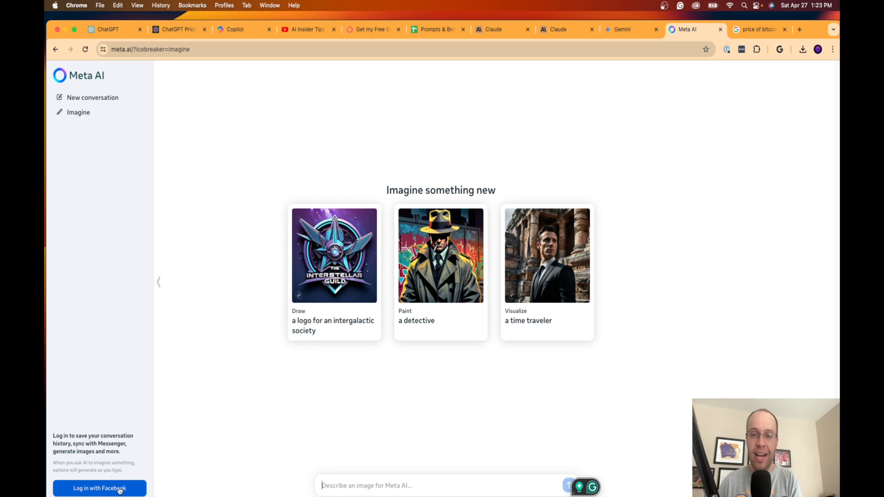
{"action": "mouse_move", "coordinate": [533, 346]}
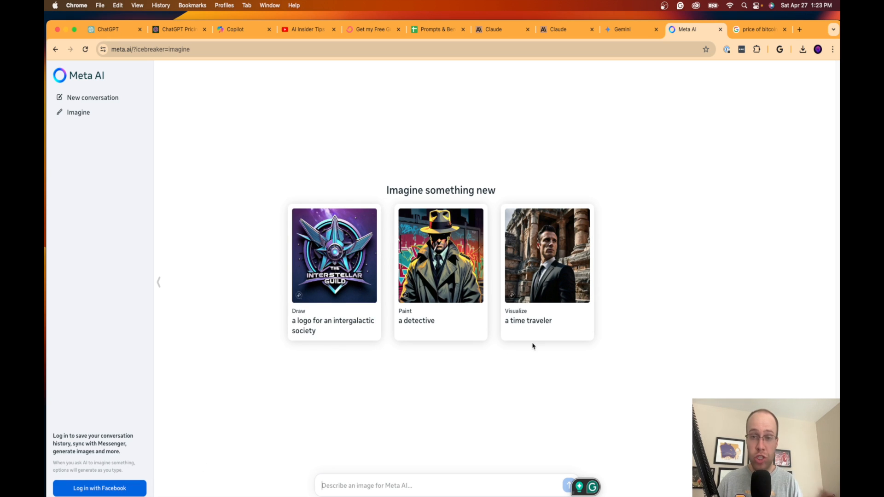
{"action": "mouse_move", "coordinate": [71, 158]}
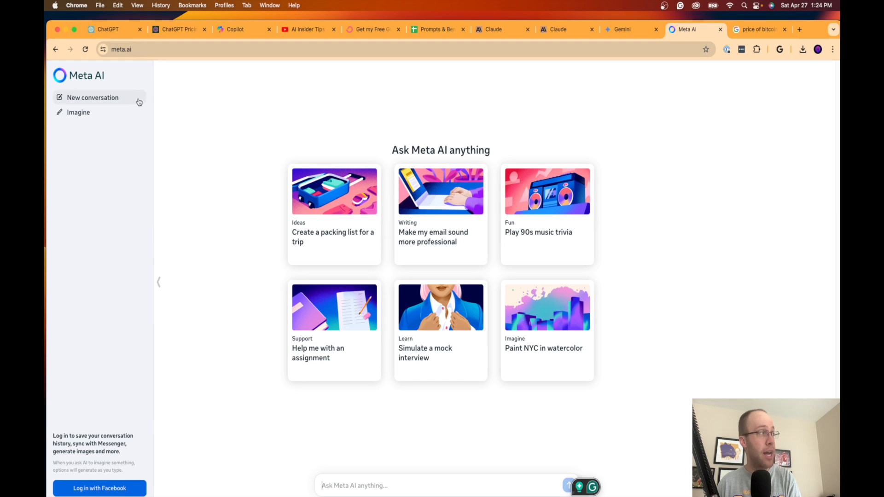
{"action": "left_click", "coordinate": [107, 29]}
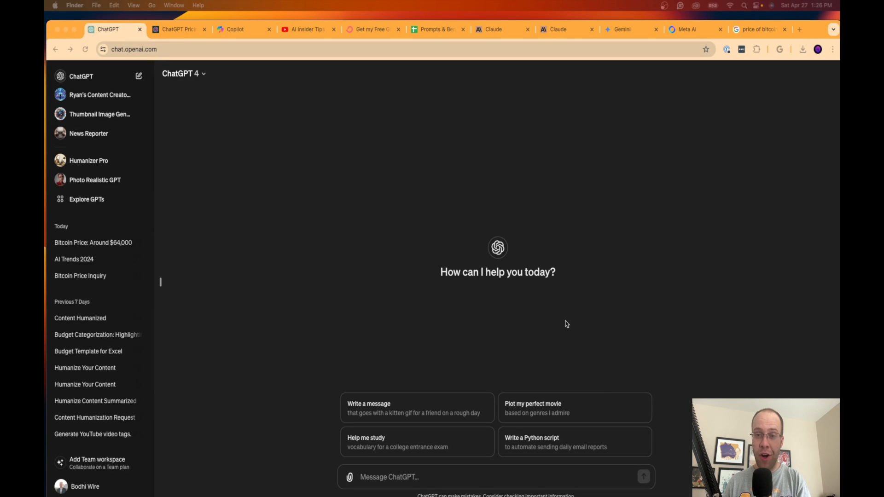
{"action": "mouse_move", "coordinate": [633, 344]}
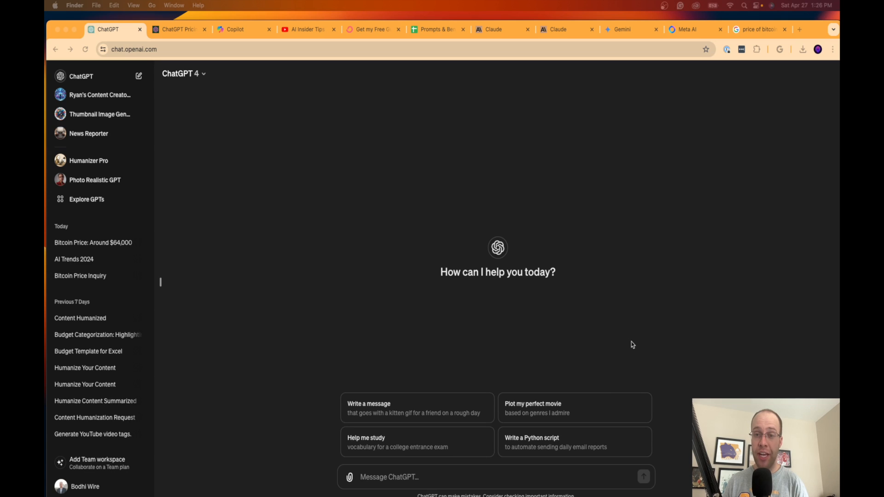
{"action": "mouse_move", "coordinate": [670, 349]}
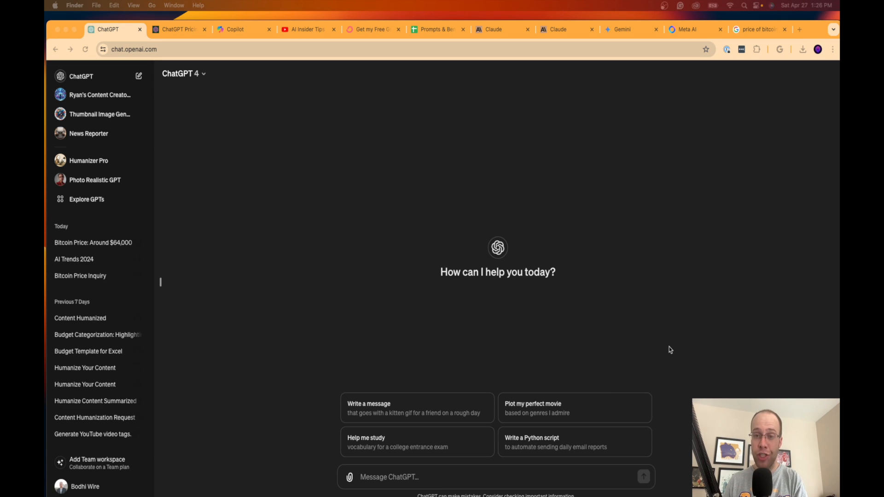
Switch back to the ChatGPT tab showing the pricing page
{"action": "left_click", "coordinate": [178, 29]}
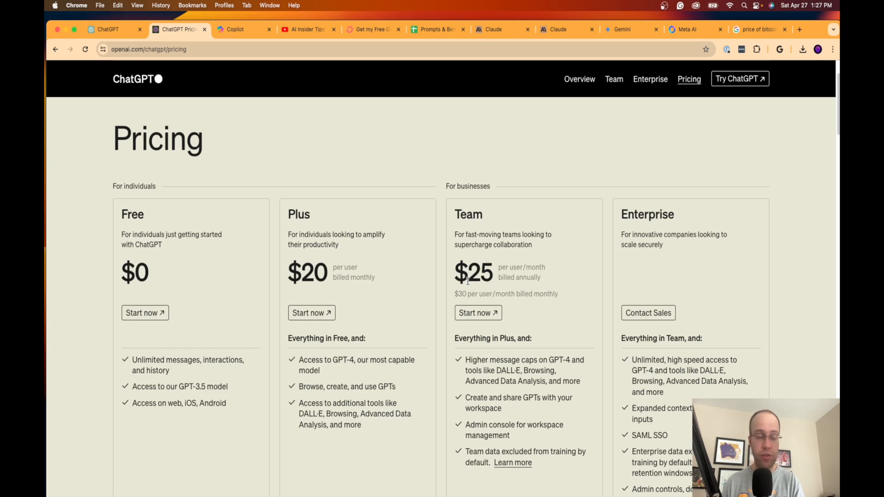
{"action": "mouse_move", "coordinate": [399, 286]}
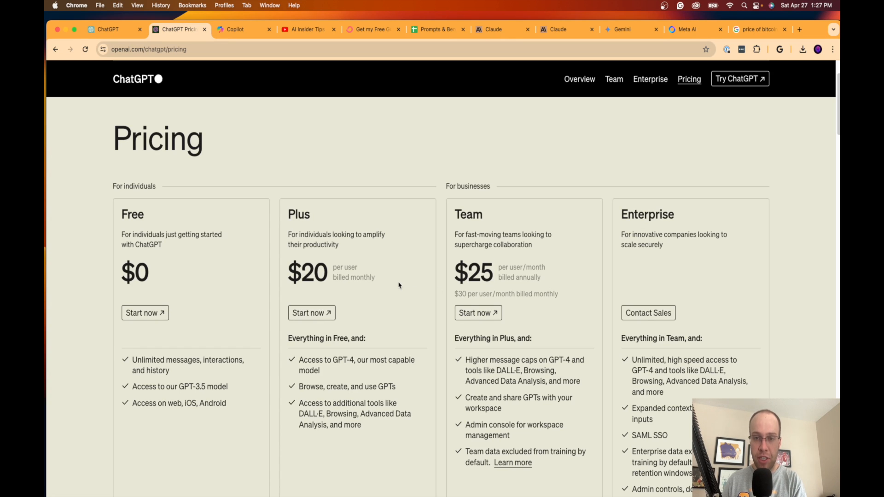
{"action": "scroll", "scroll_direction": "down", "scroll_amount": 3}
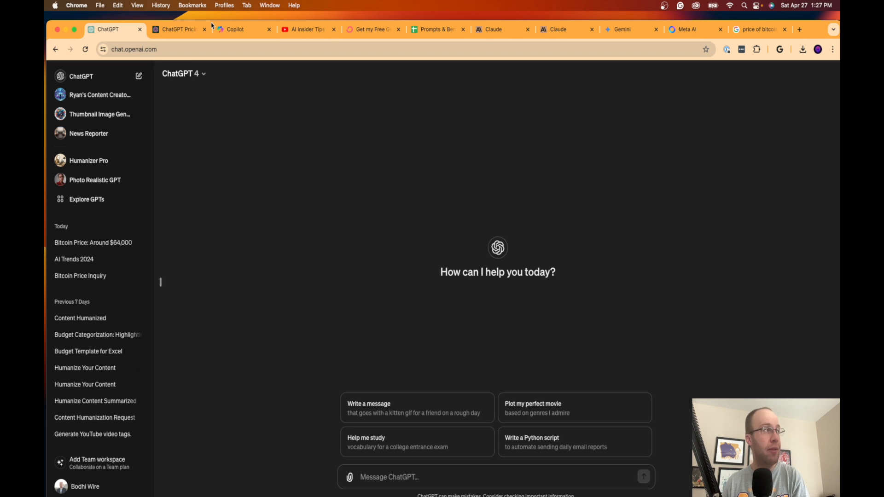
Switch to the AI Insider Tips channel's Videos page and scroll through its older uploads
{"action": "left_click", "coordinate": [304, 29]}
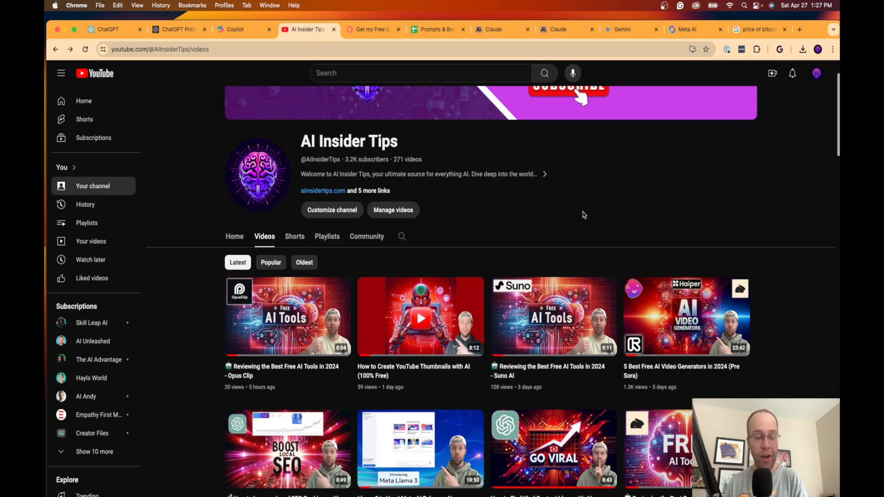
{"action": "mouse_move", "coordinate": [736, 188]}
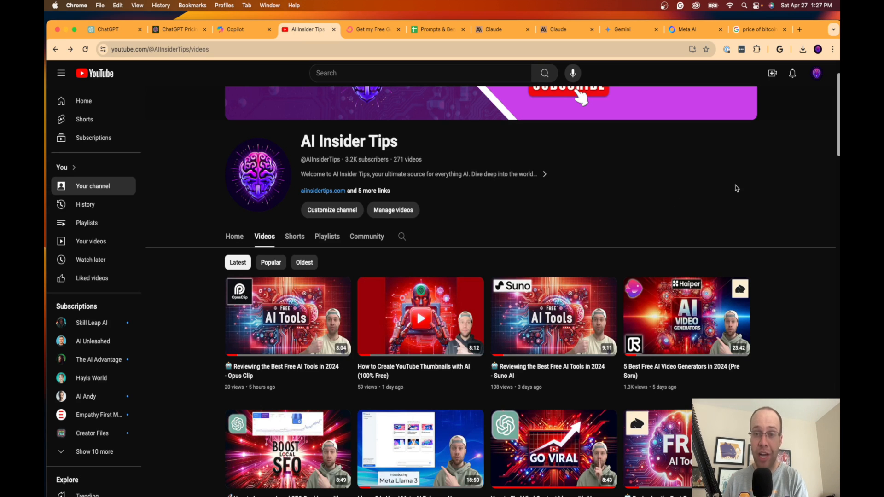
{"action": "mouse_move", "coordinate": [732, 188]}
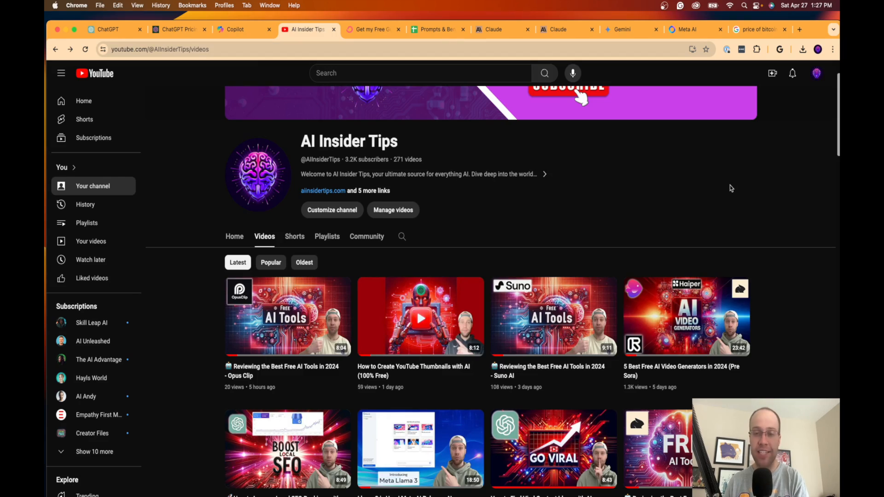
{"action": "scroll", "scroll_direction": "down", "scroll_amount": 3}
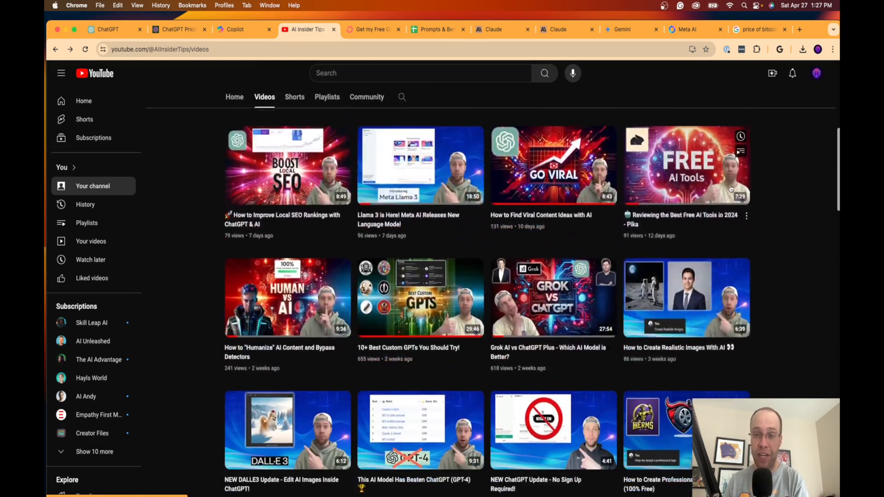
{"action": "scroll", "scroll_direction": "down", "scroll_amount": 3}
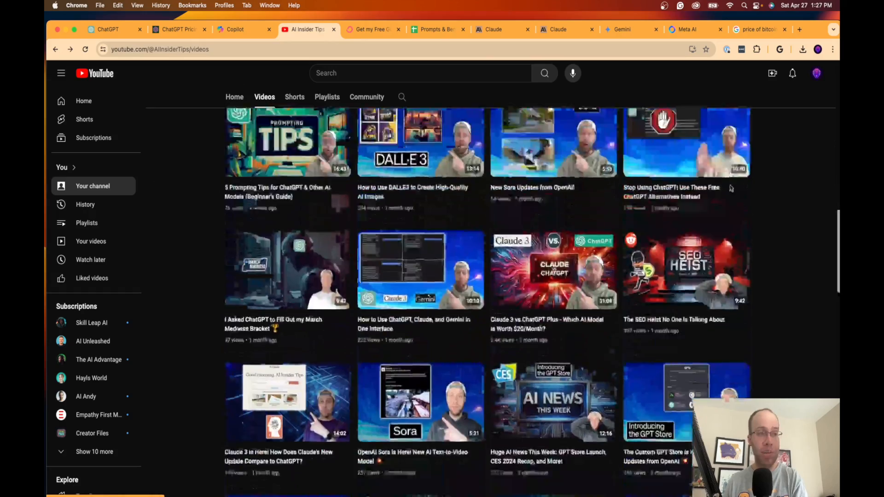